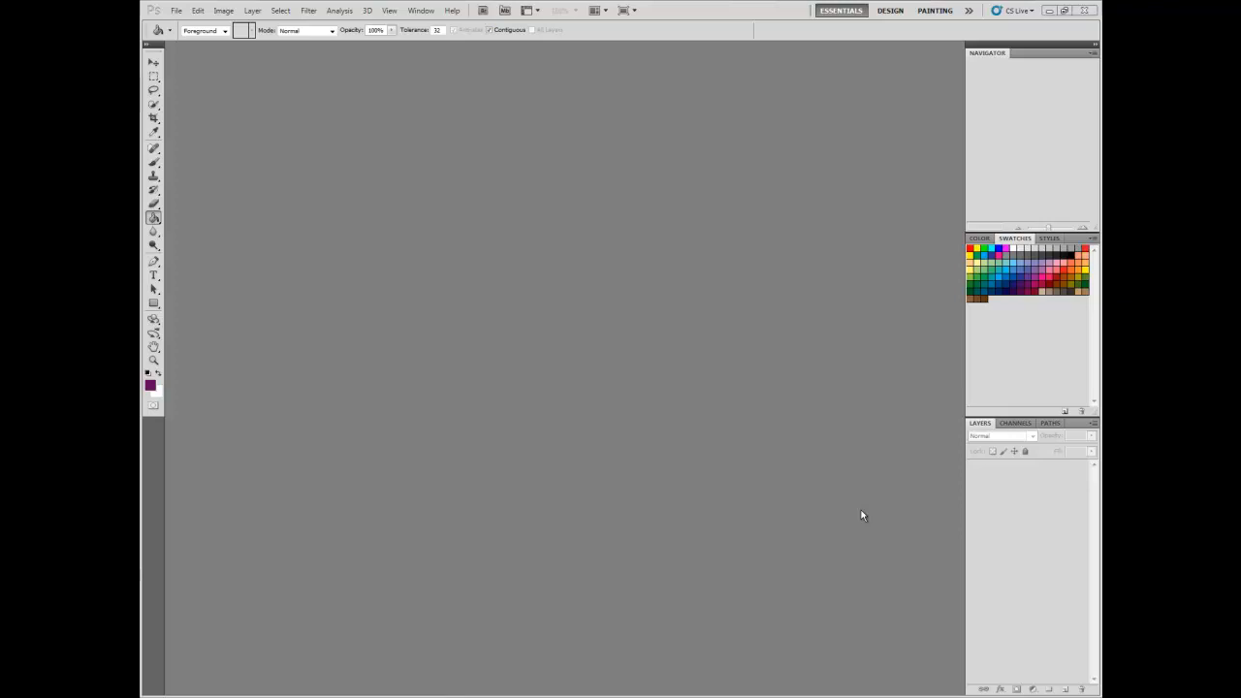
pyautogui.moveTo(865, 512)
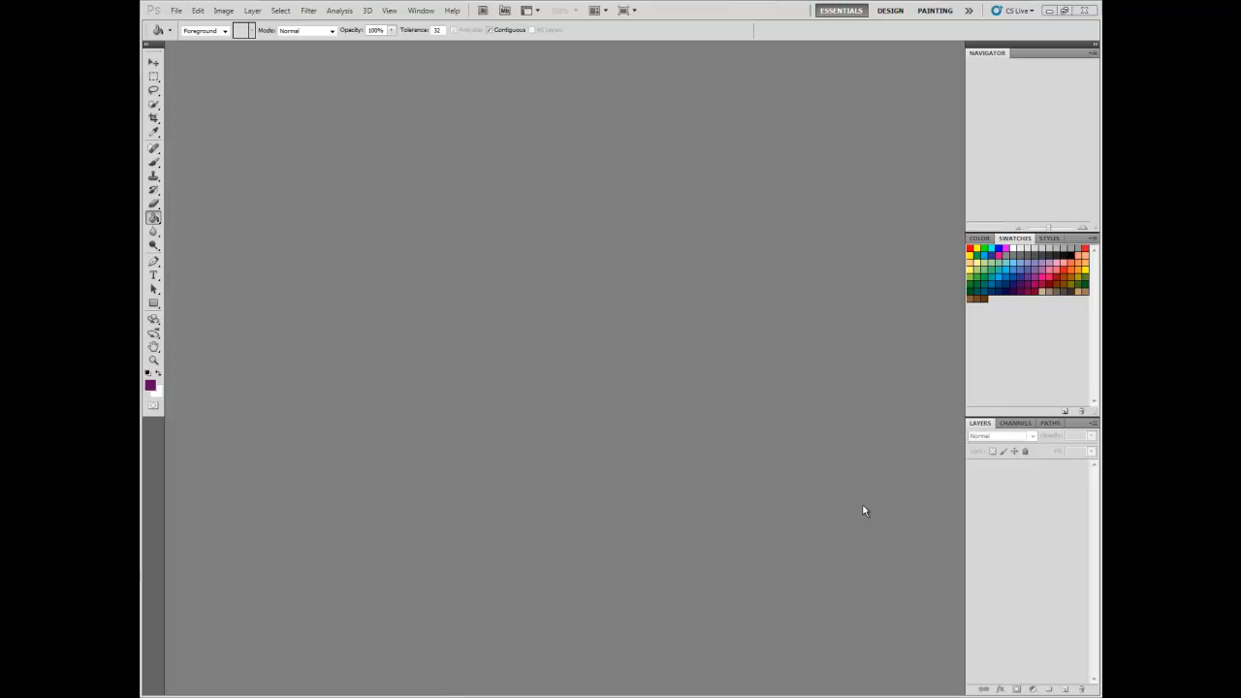
pyautogui.moveTo(793, 501)
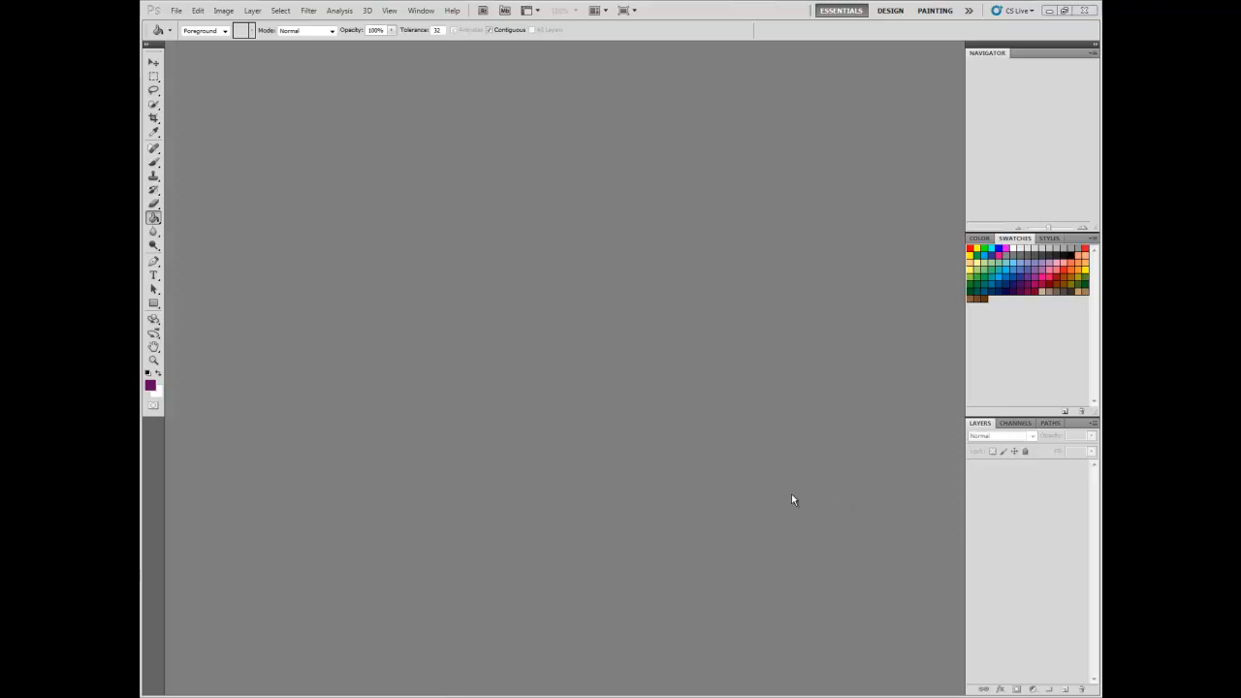
pyautogui.moveTo(785, 497)
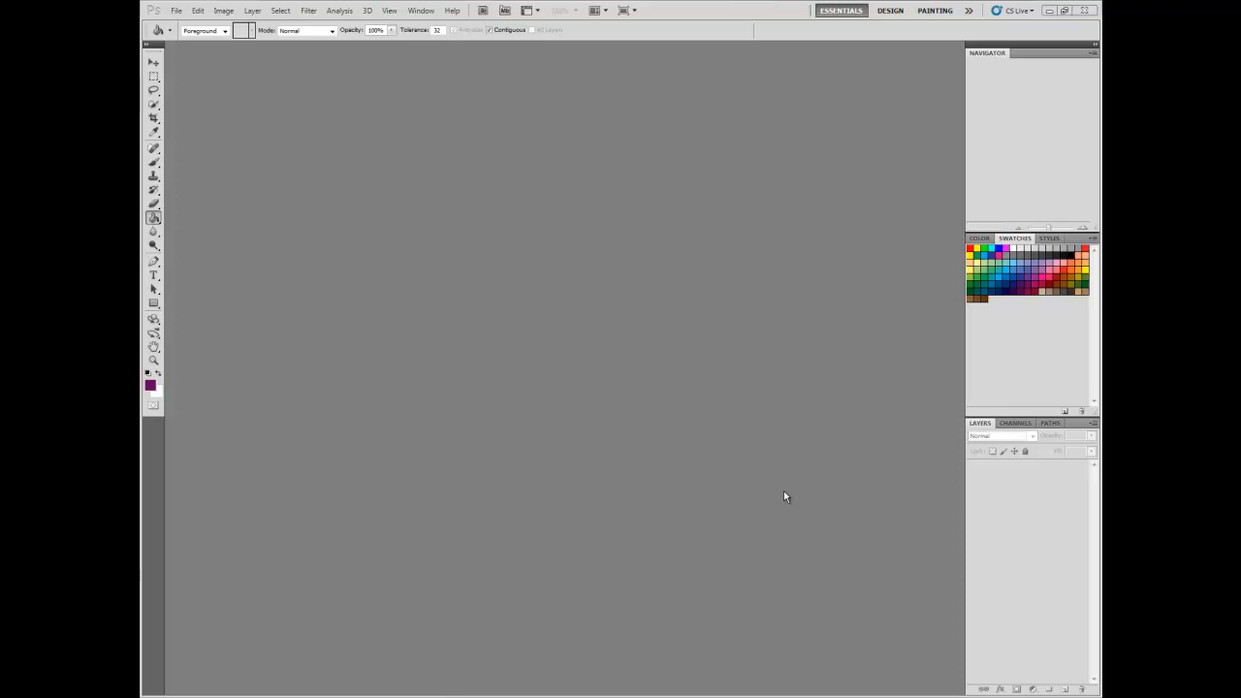
pyautogui.moveTo(502, 272)
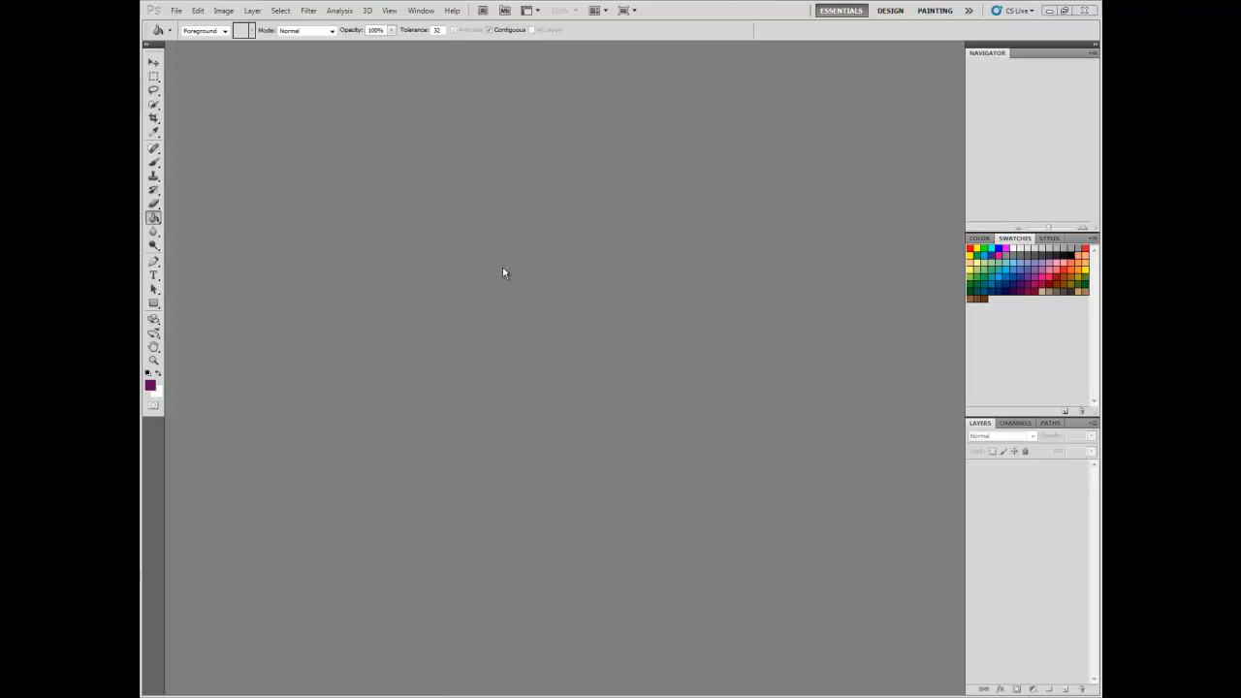
# Open the black-and-white tribal flourish tile image from the tutorial folder
pyautogui.click(176, 9)
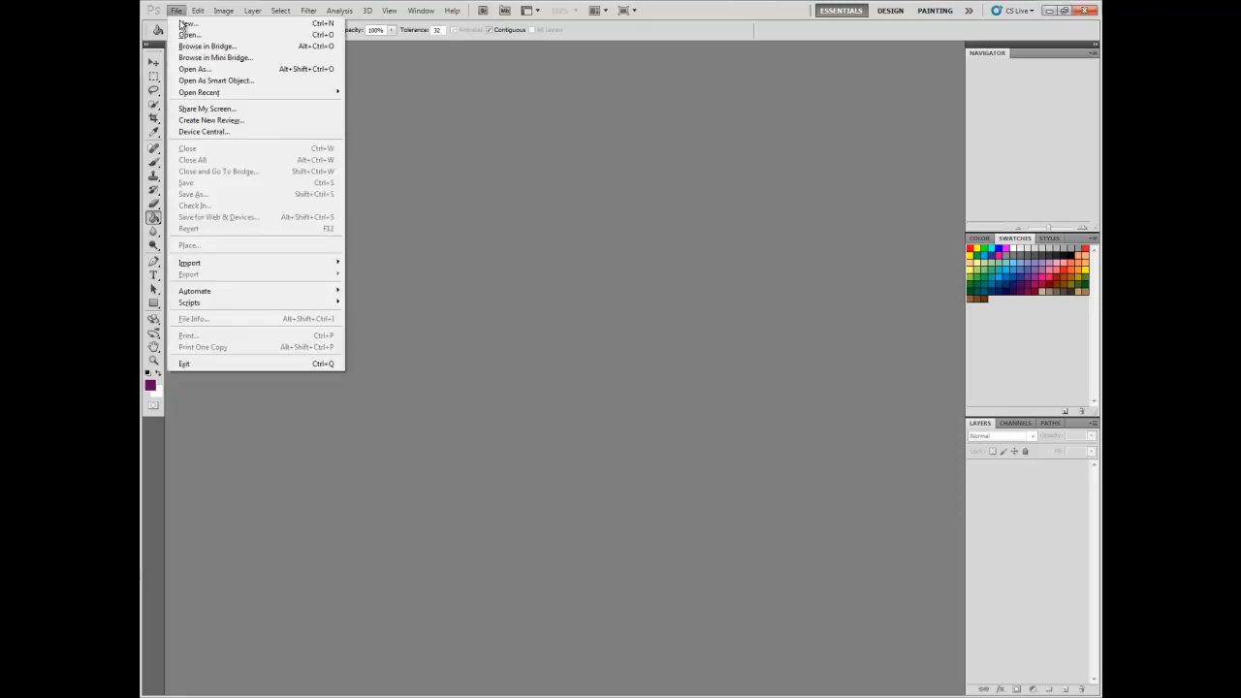
pyautogui.click(176, 11)
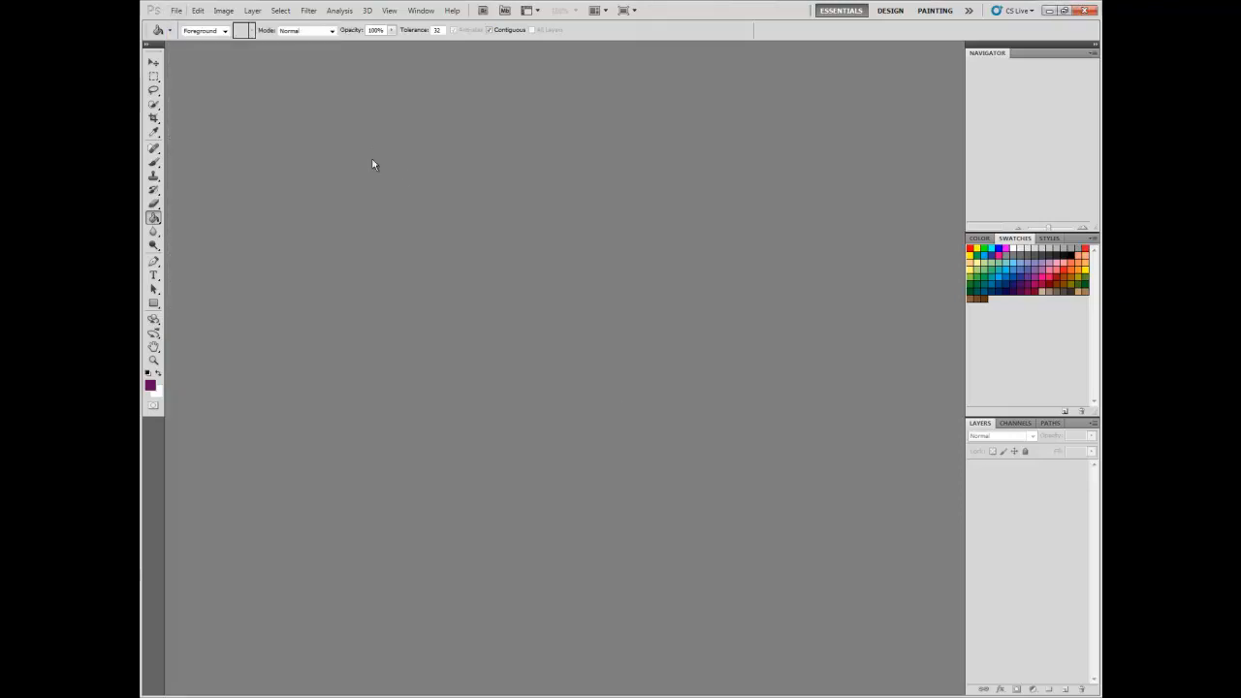
pyautogui.moveTo(512, 334)
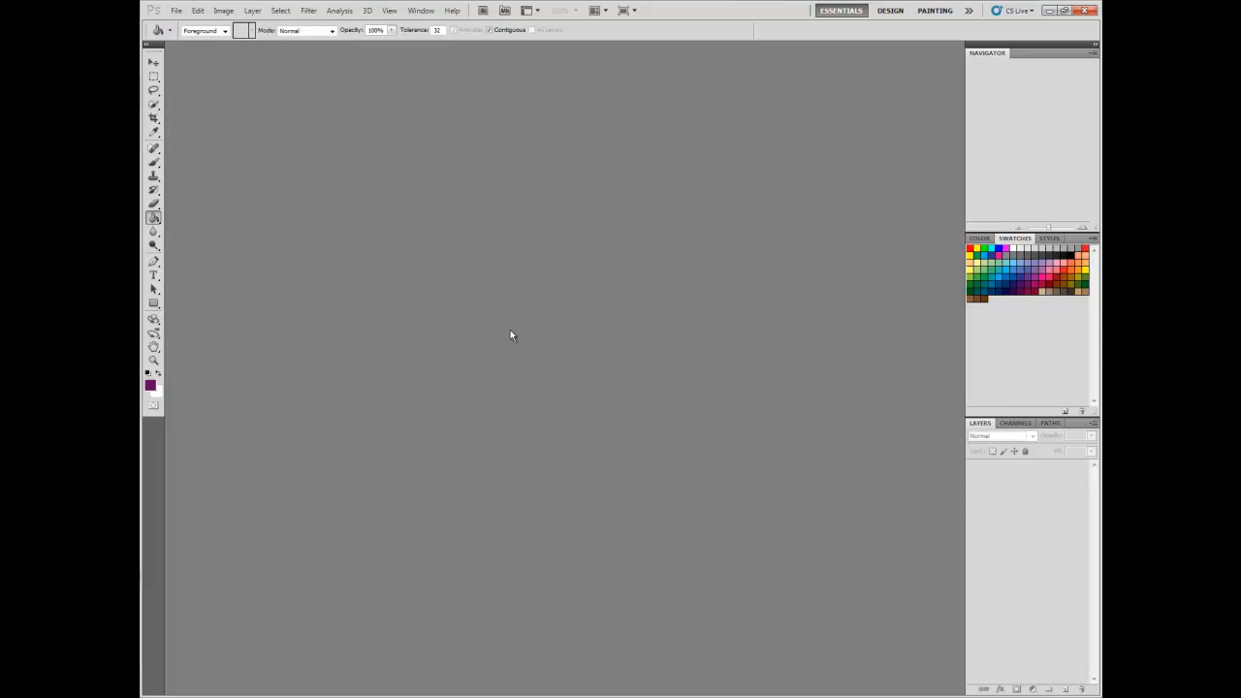
pyautogui.click(176, 10)
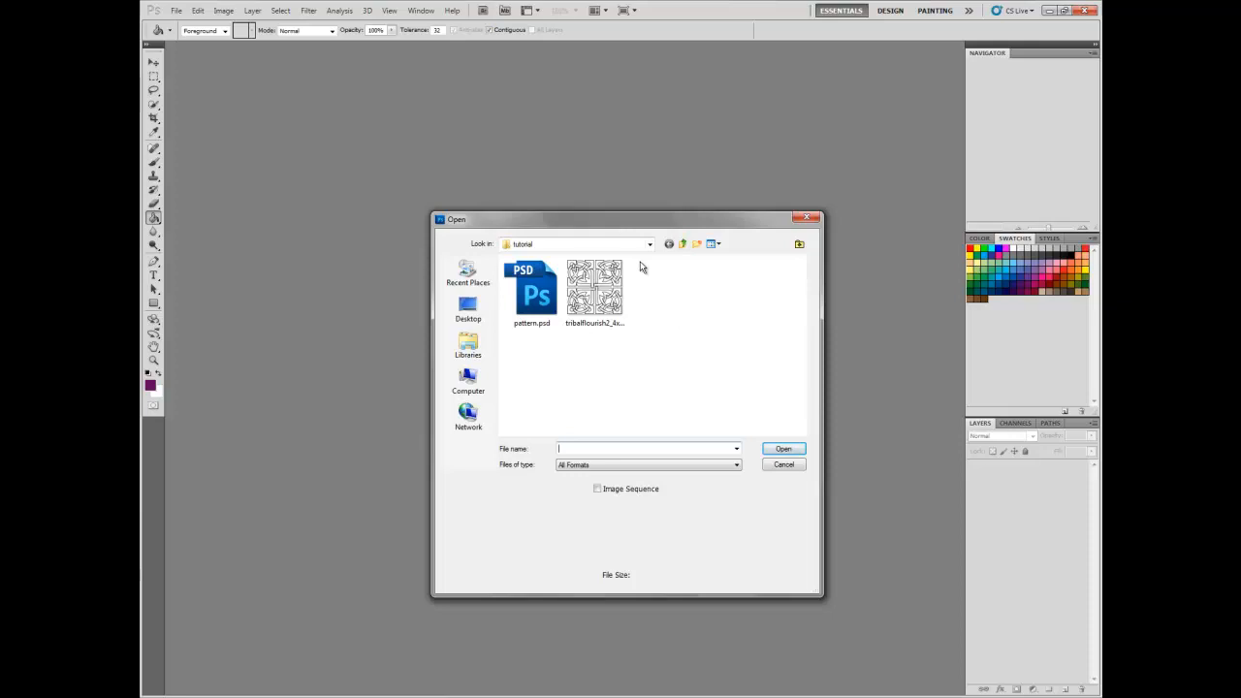
pyautogui.click(594, 287)
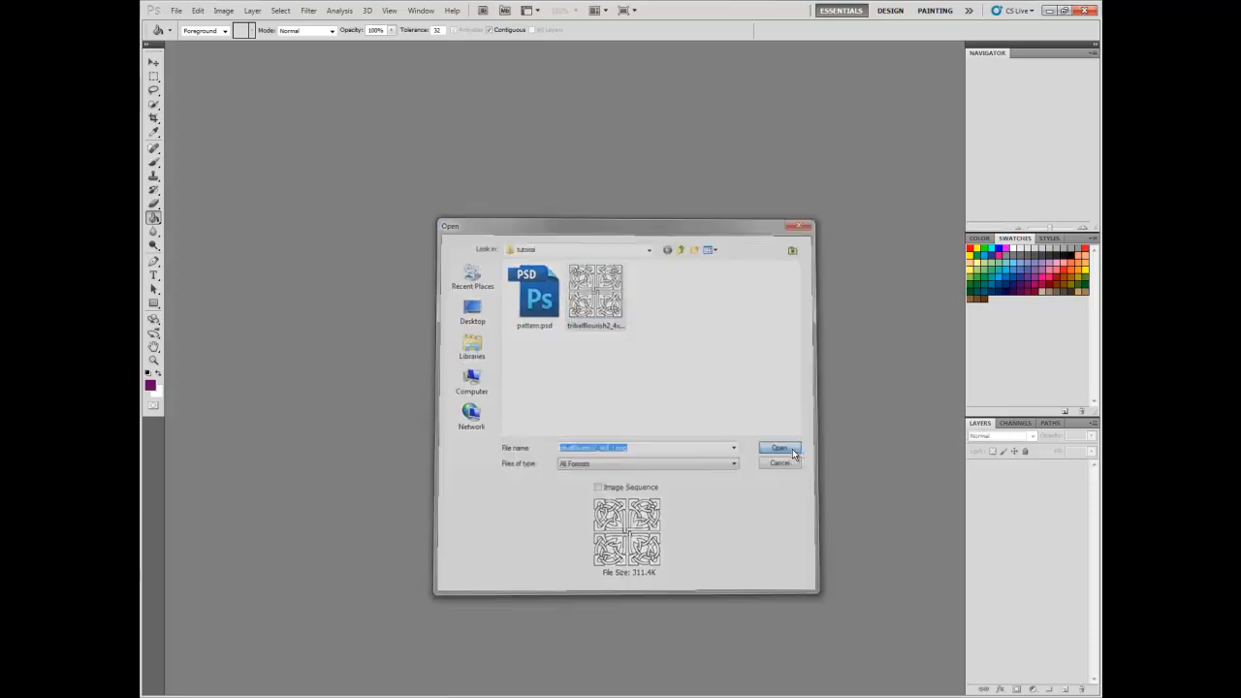
pyautogui.click(780, 446)
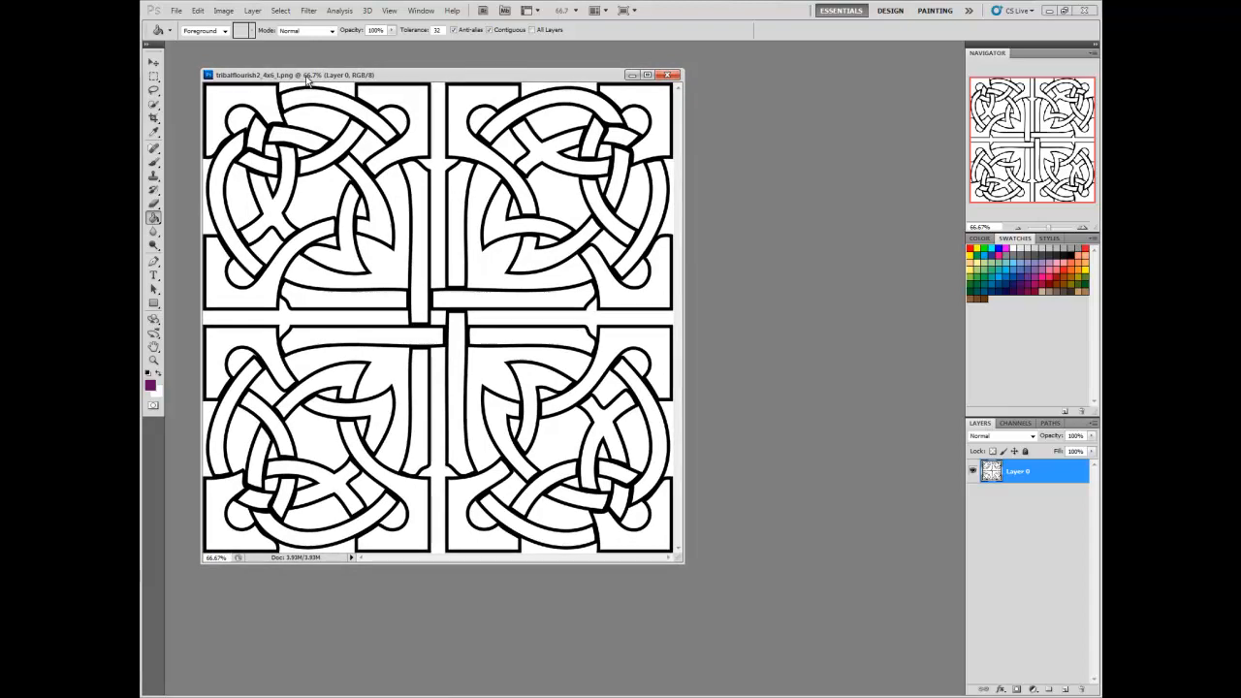
pyautogui.moveTo(310, 76)
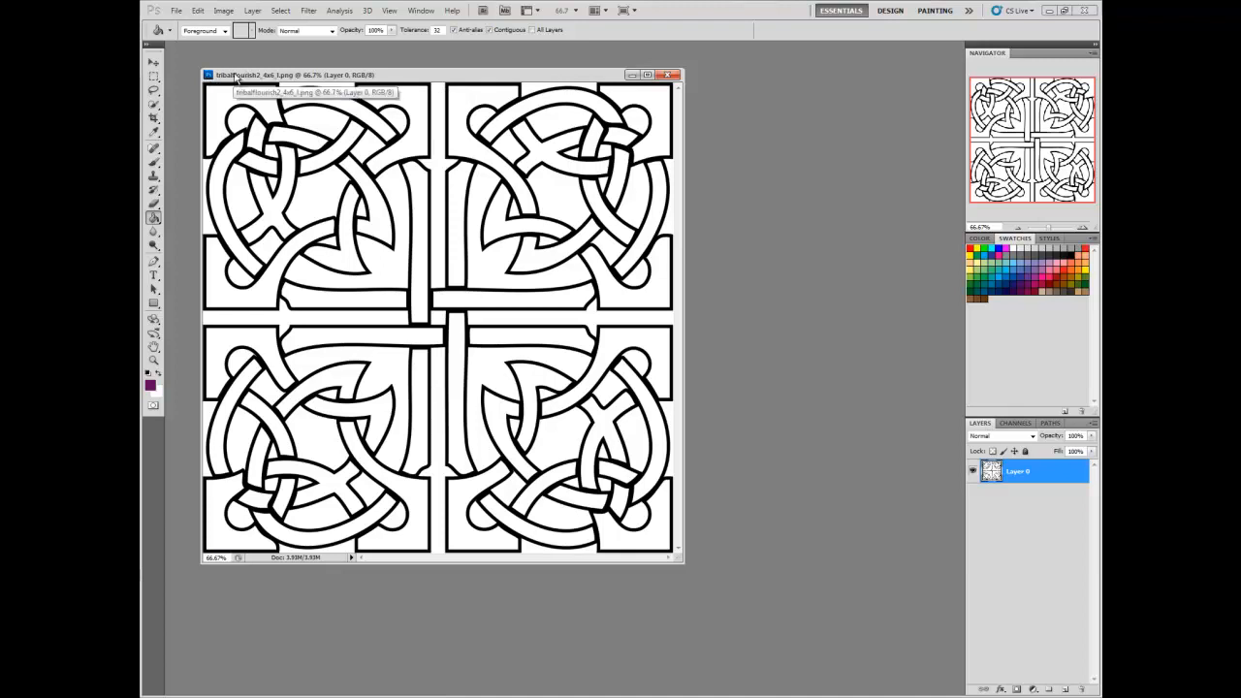
pyautogui.moveTo(197, 49)
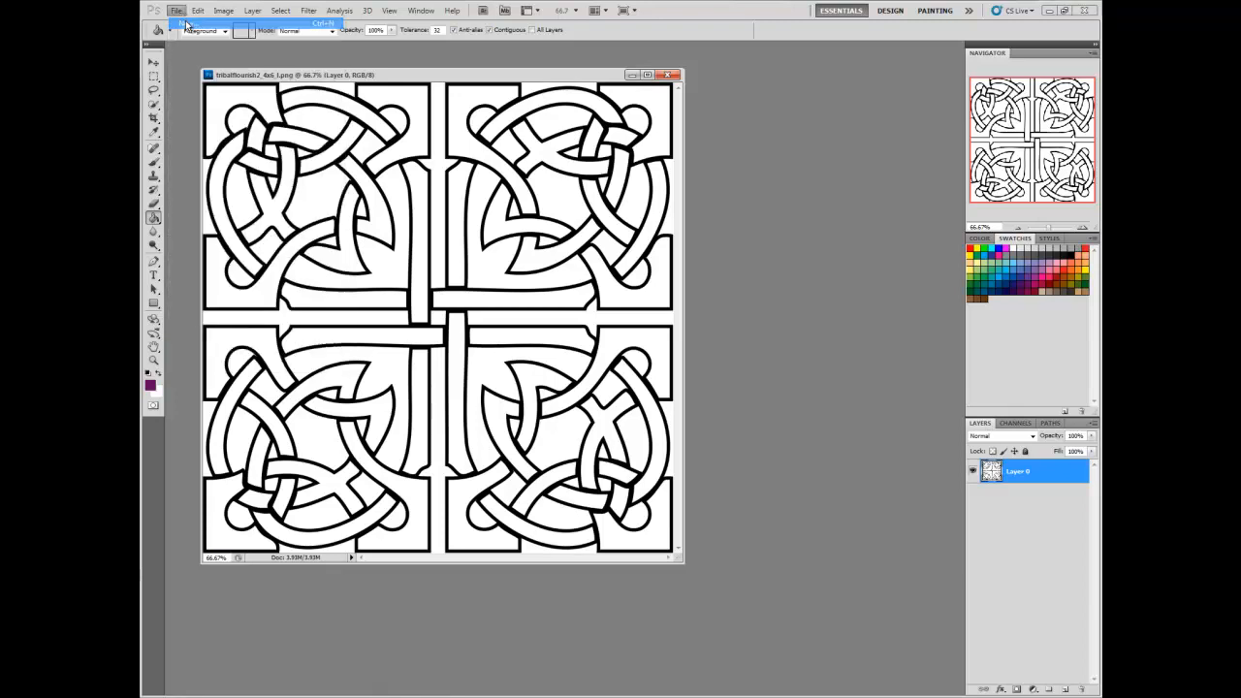
# Create a new blank white 8.5 × 11 inch page at 300 pixels per inch
pyautogui.click(176, 11)
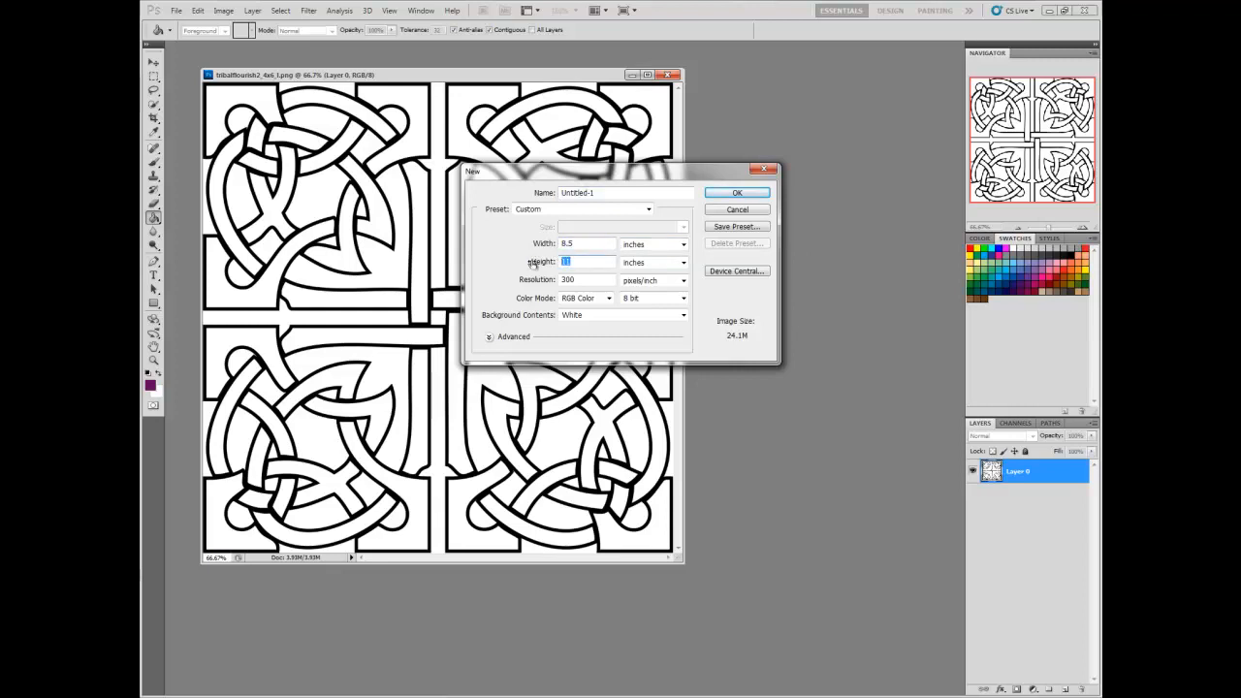
pyautogui.moveTo(566, 262)
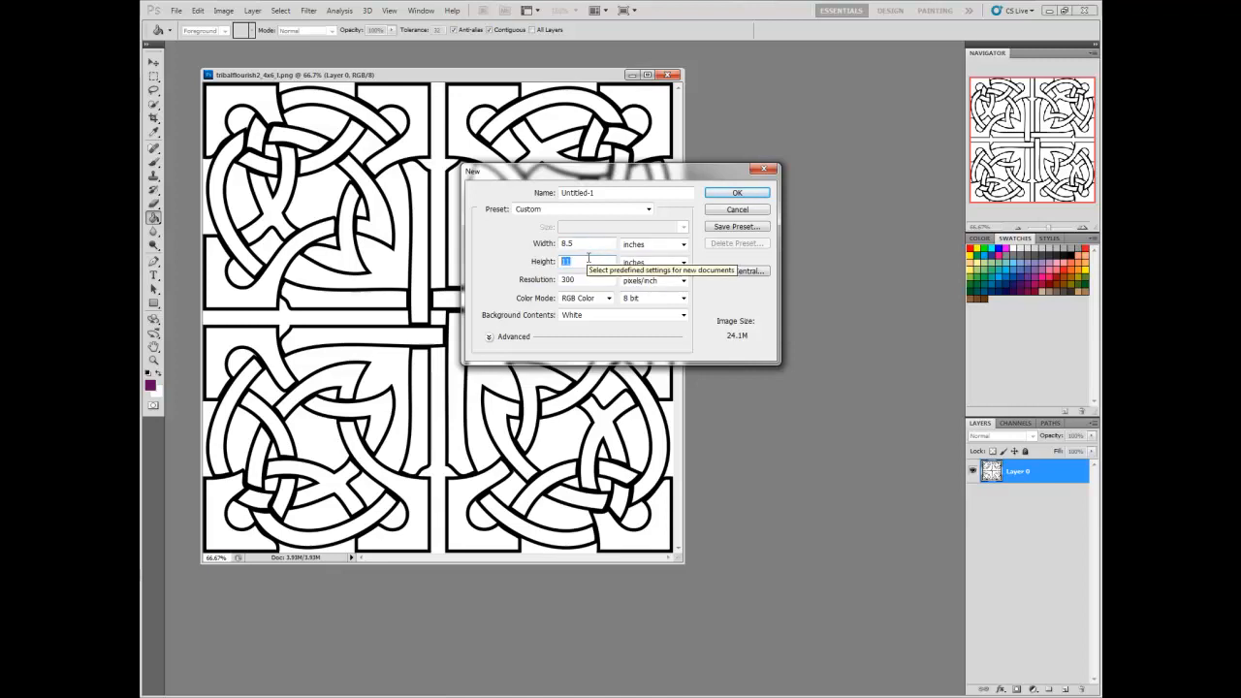
pyautogui.moveTo(596, 279)
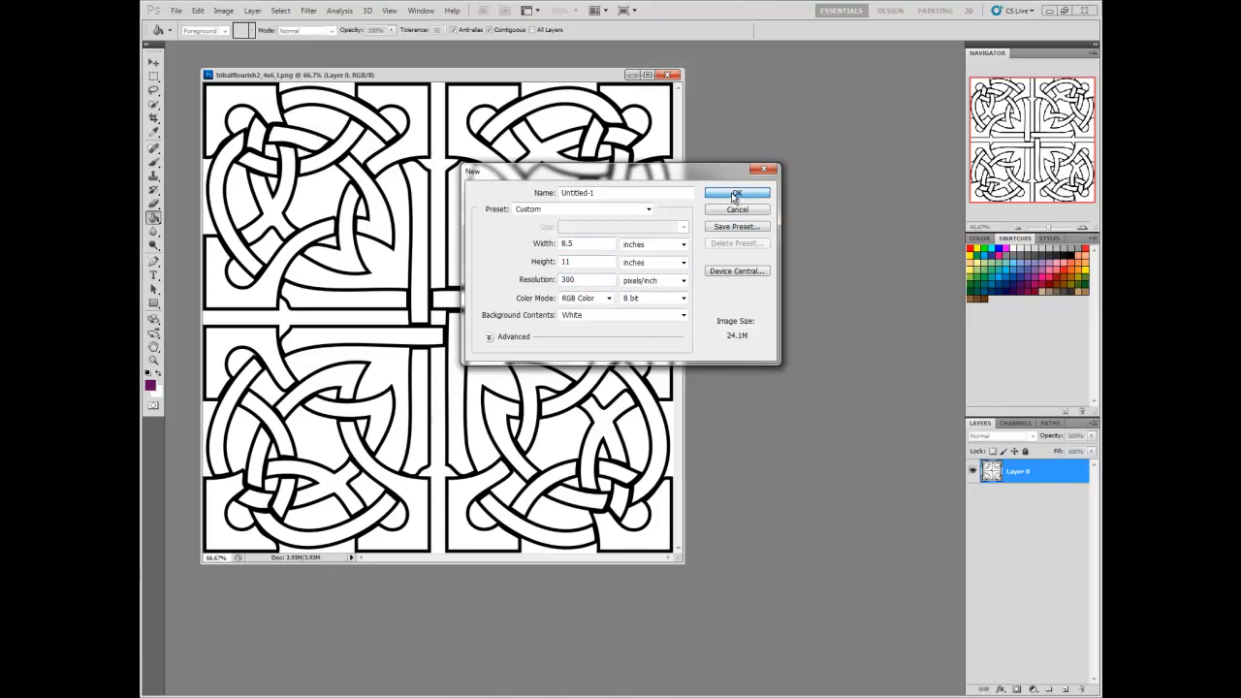
pyautogui.click(737, 194)
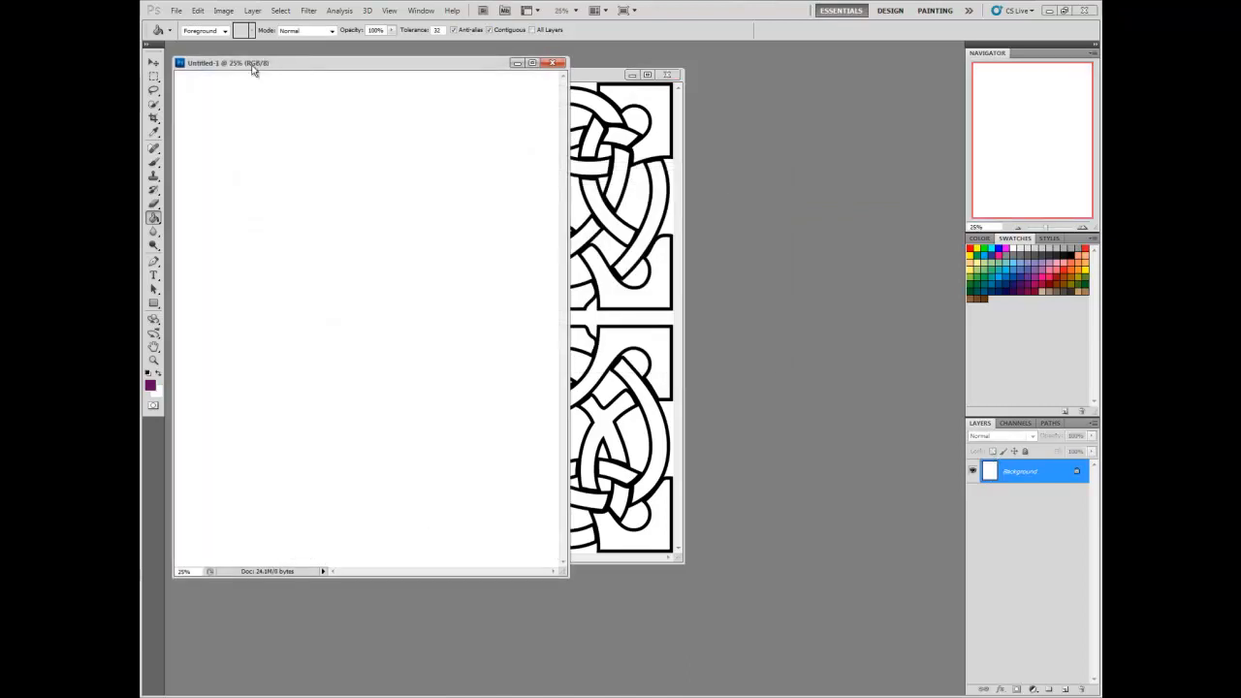
# Define the Celtic knot tile as a pattern named flourish via Define Pattern
pyautogui.moveTo(229, 62); pyautogui.dragTo(572, 70)
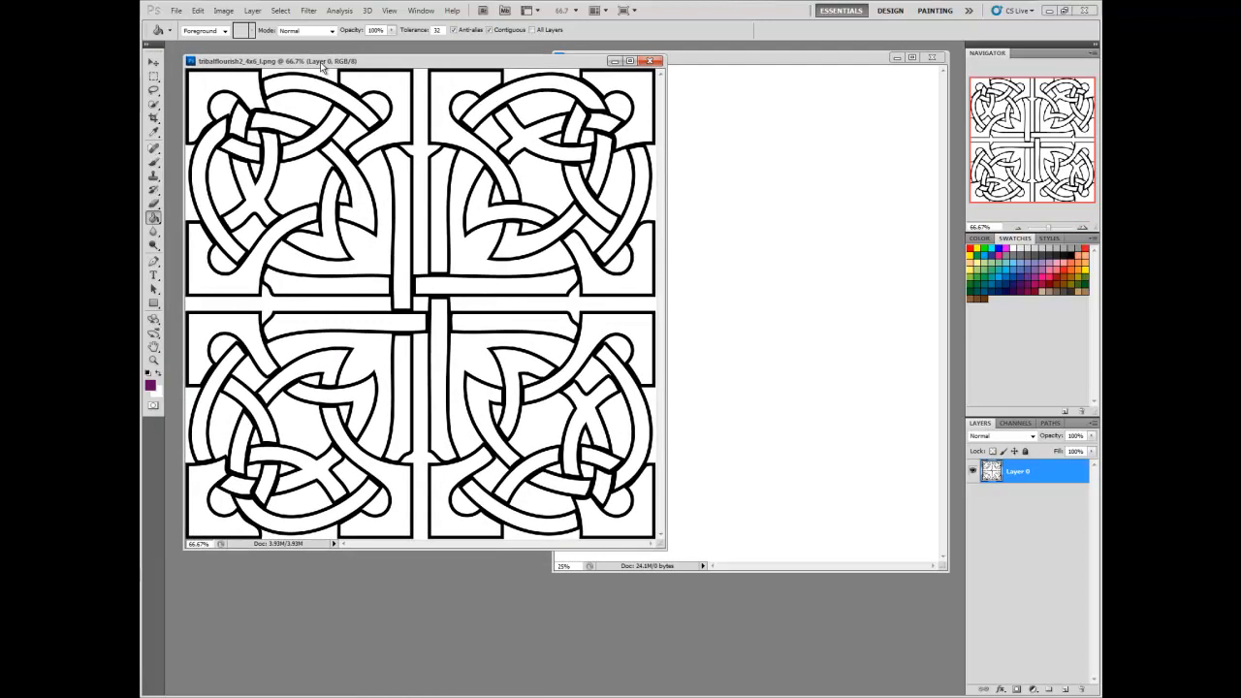
pyautogui.click(198, 10)
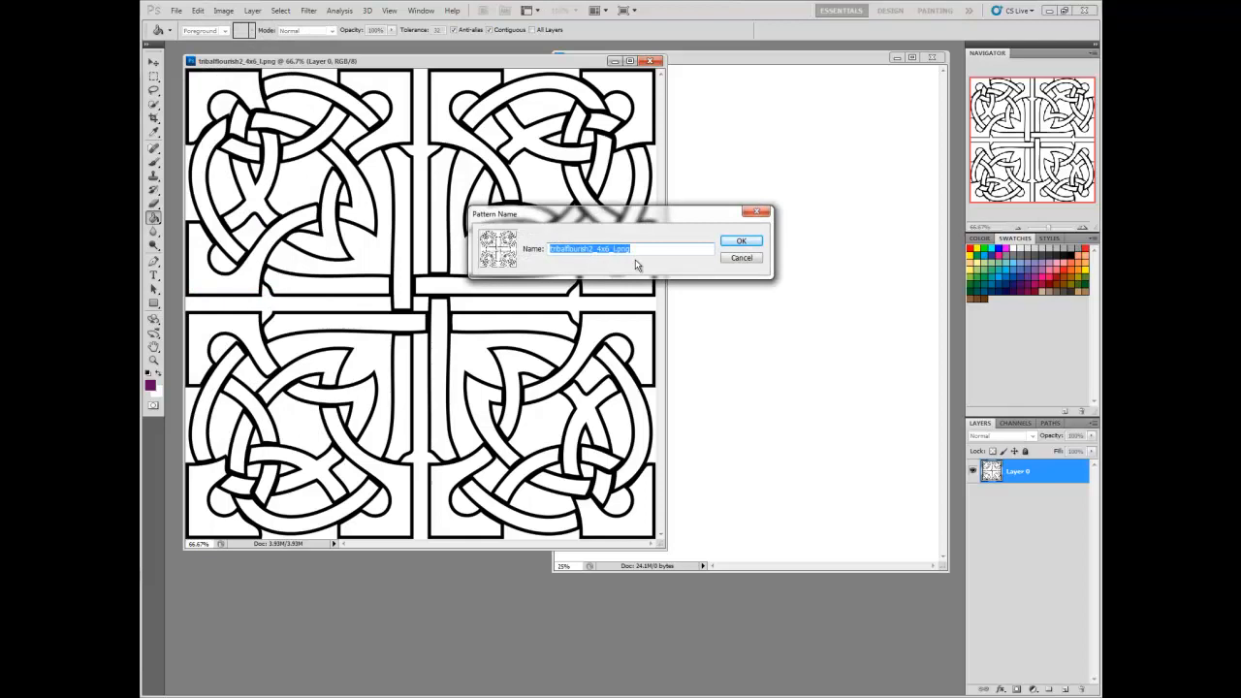
pyautogui.write('flourish')
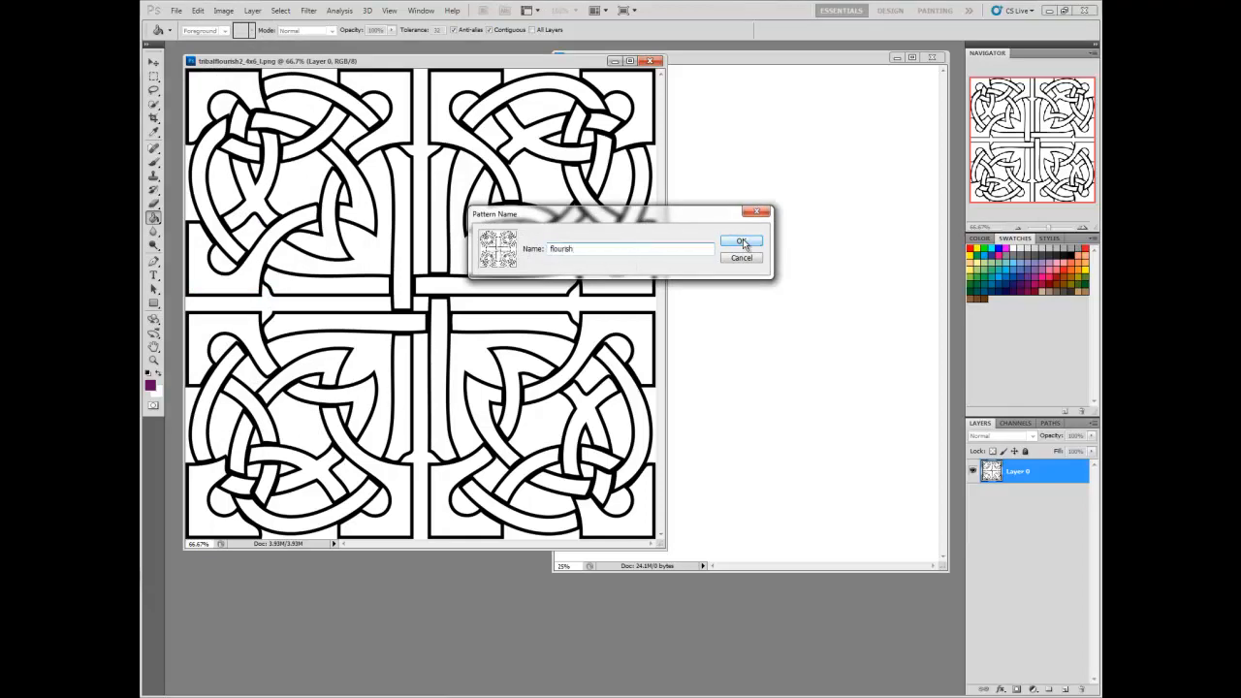
pyautogui.click(741, 240)
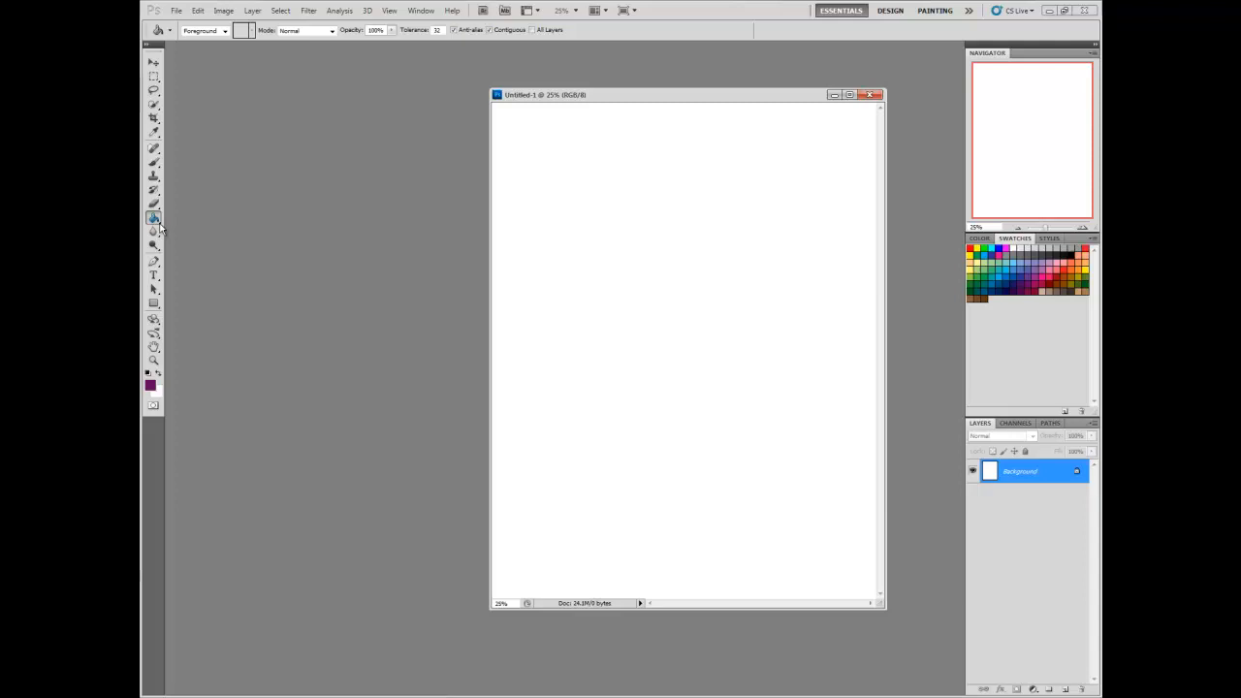
pyautogui.moveTo(154, 217)
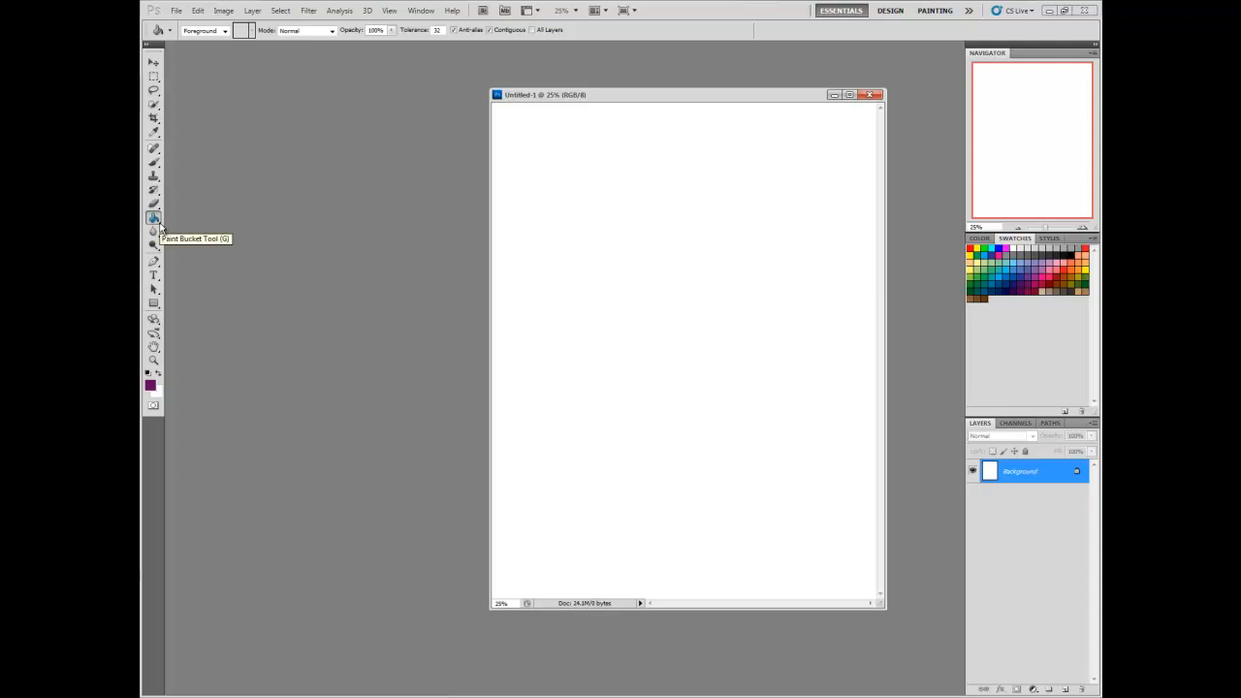
# Choose the Paint Bucket from the Gradient/Paint Bucket flyout
pyautogui.click(154, 217)
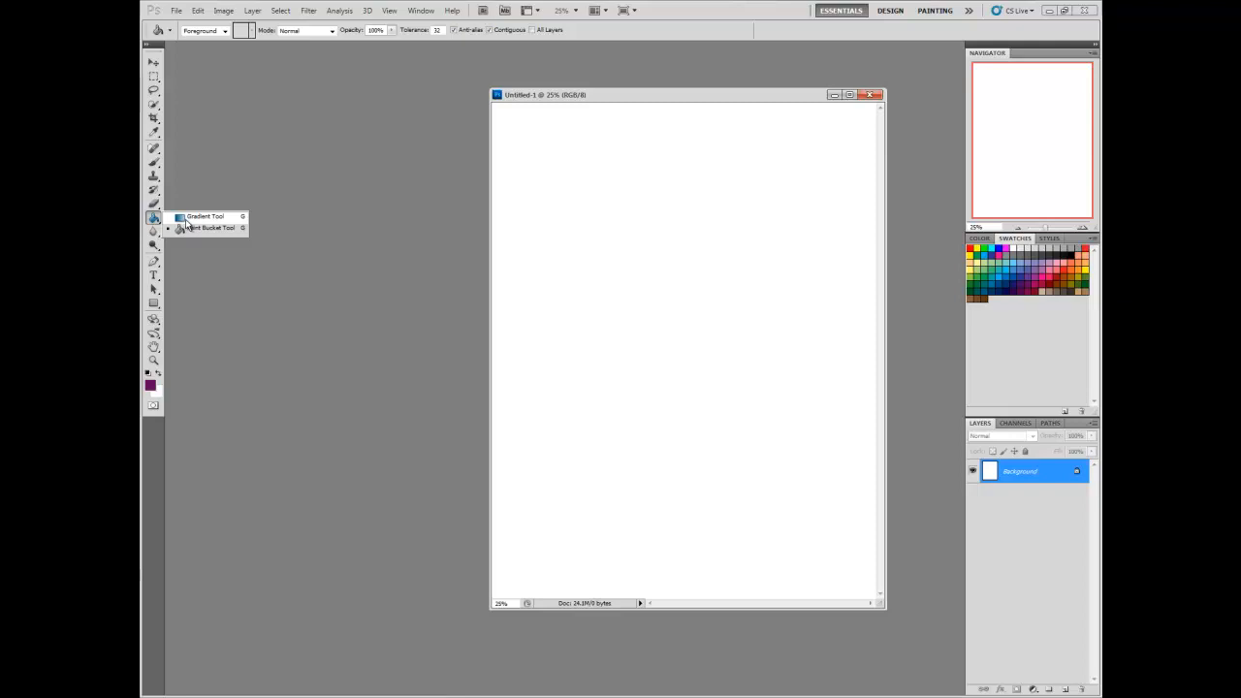
pyautogui.click(198, 216)
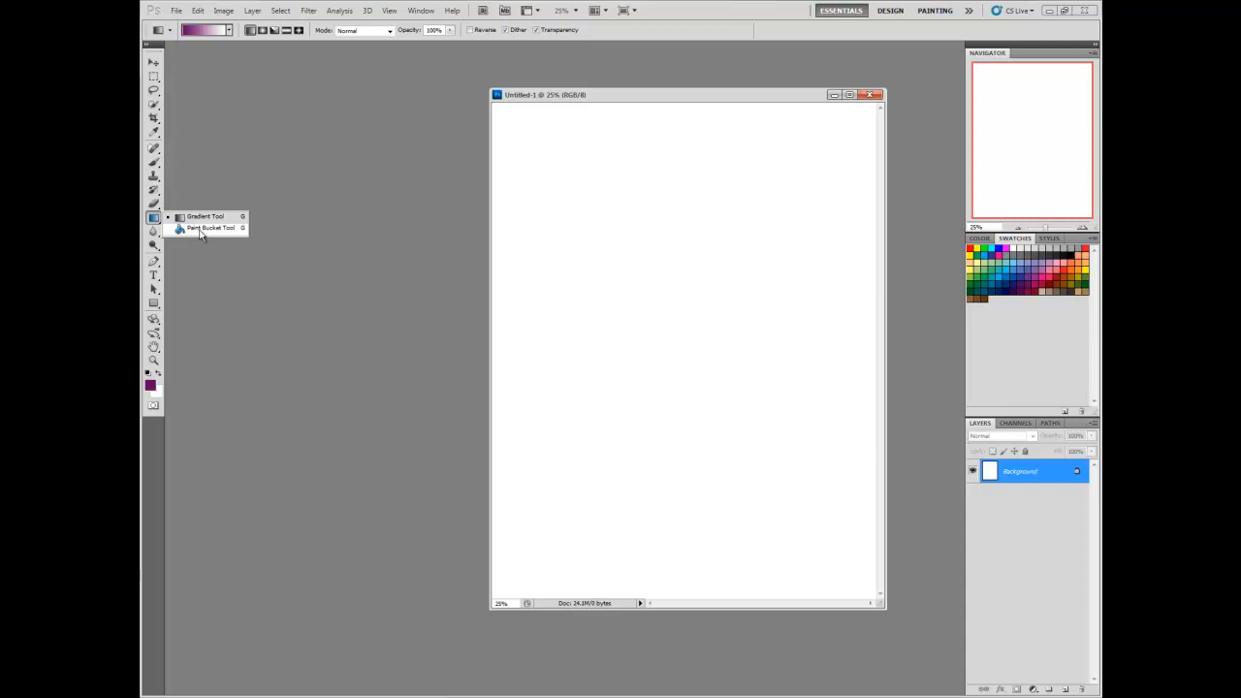
pyautogui.click(209, 227)
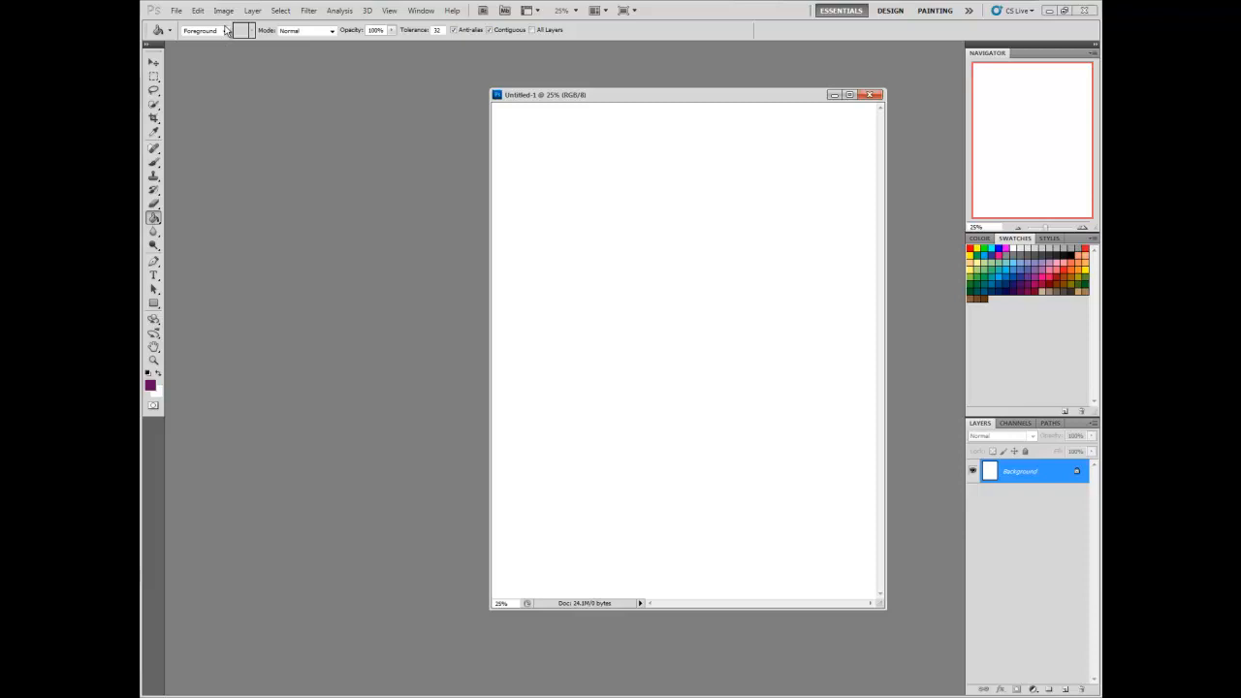
# Set the Paint Bucket source to Pattern and pick the flourish swatch
pyautogui.click(225, 31)
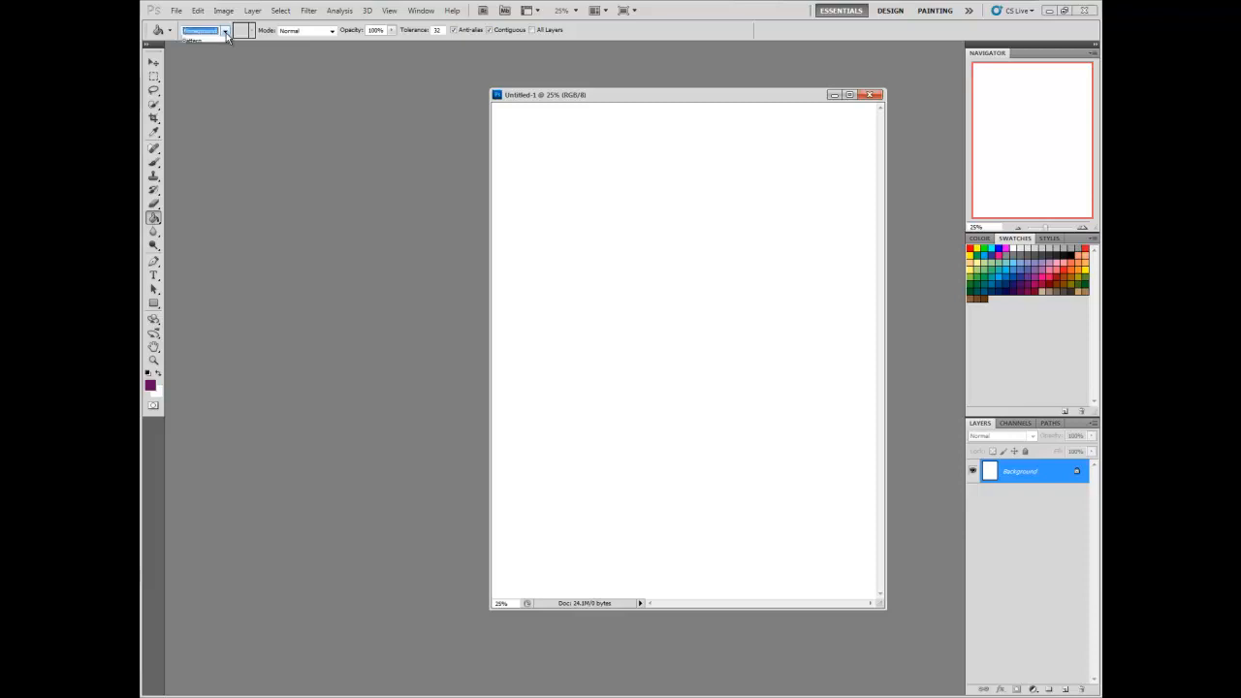
pyautogui.click(225, 32)
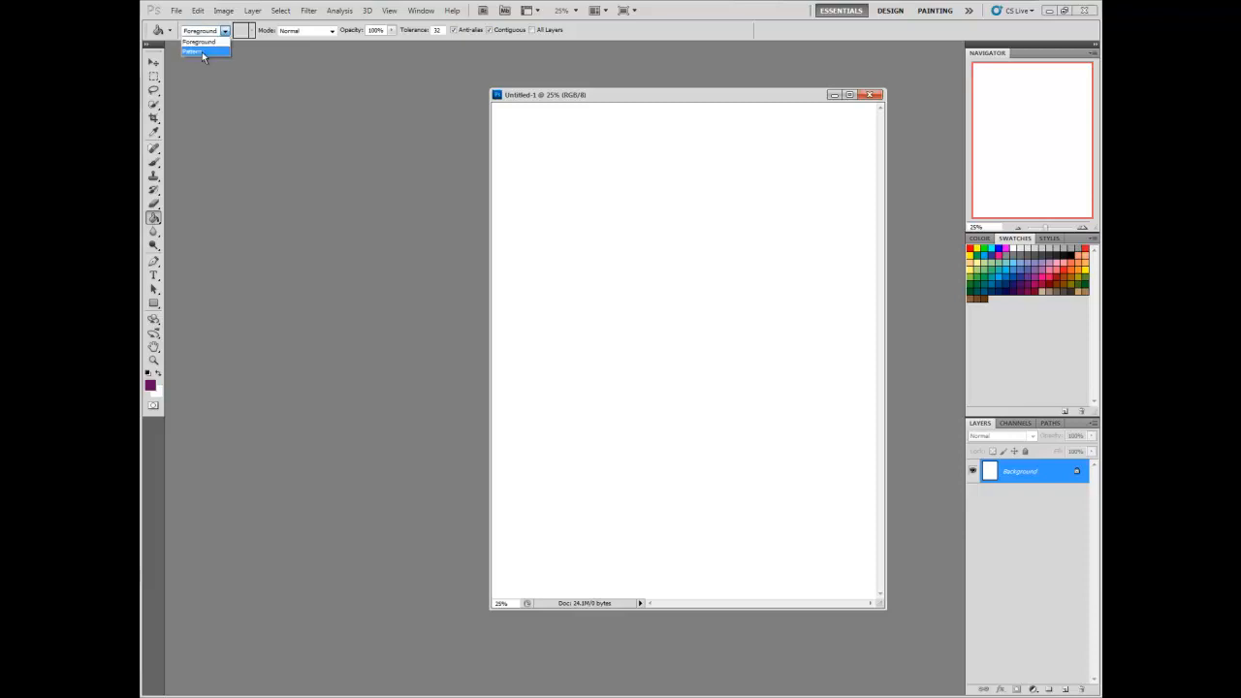
pyautogui.click(198, 54)
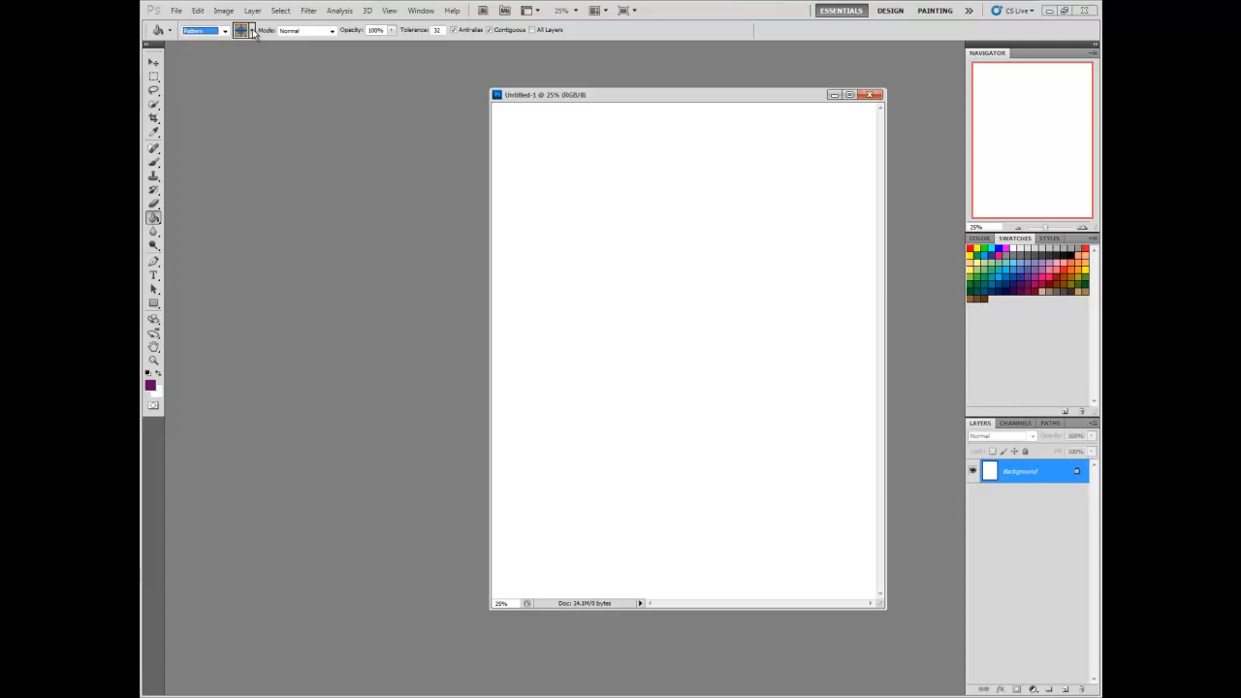
pyautogui.moveTo(250, 31)
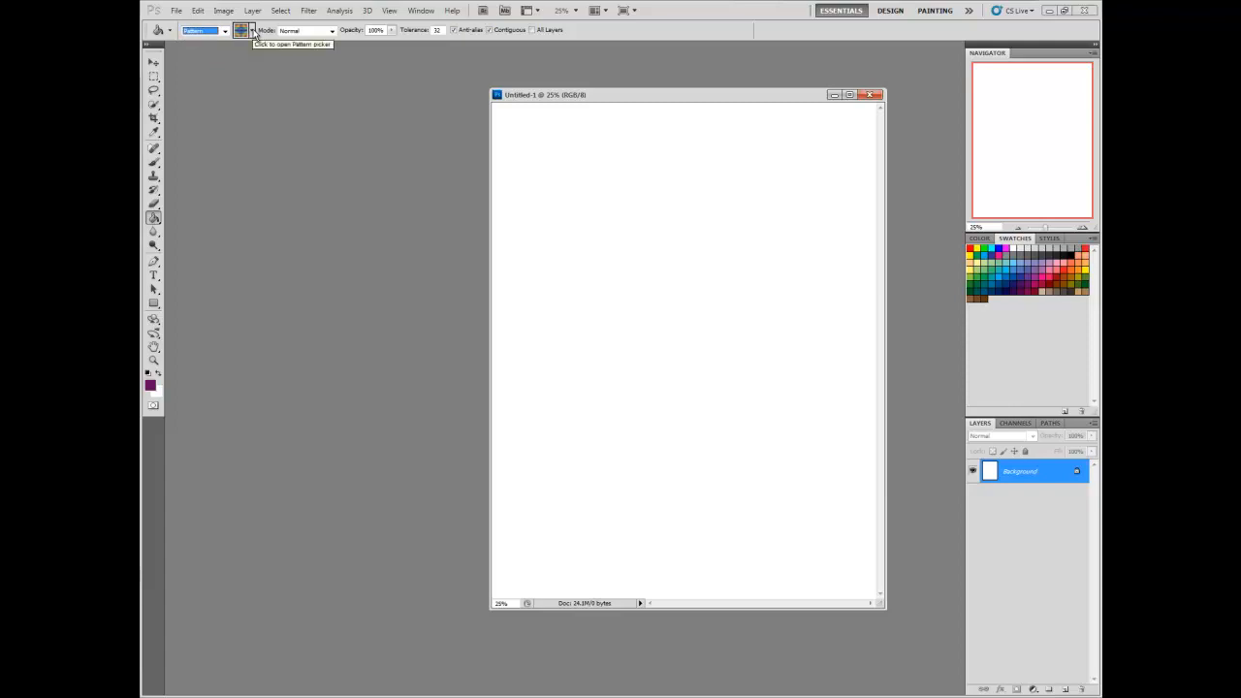
pyautogui.click(240, 31)
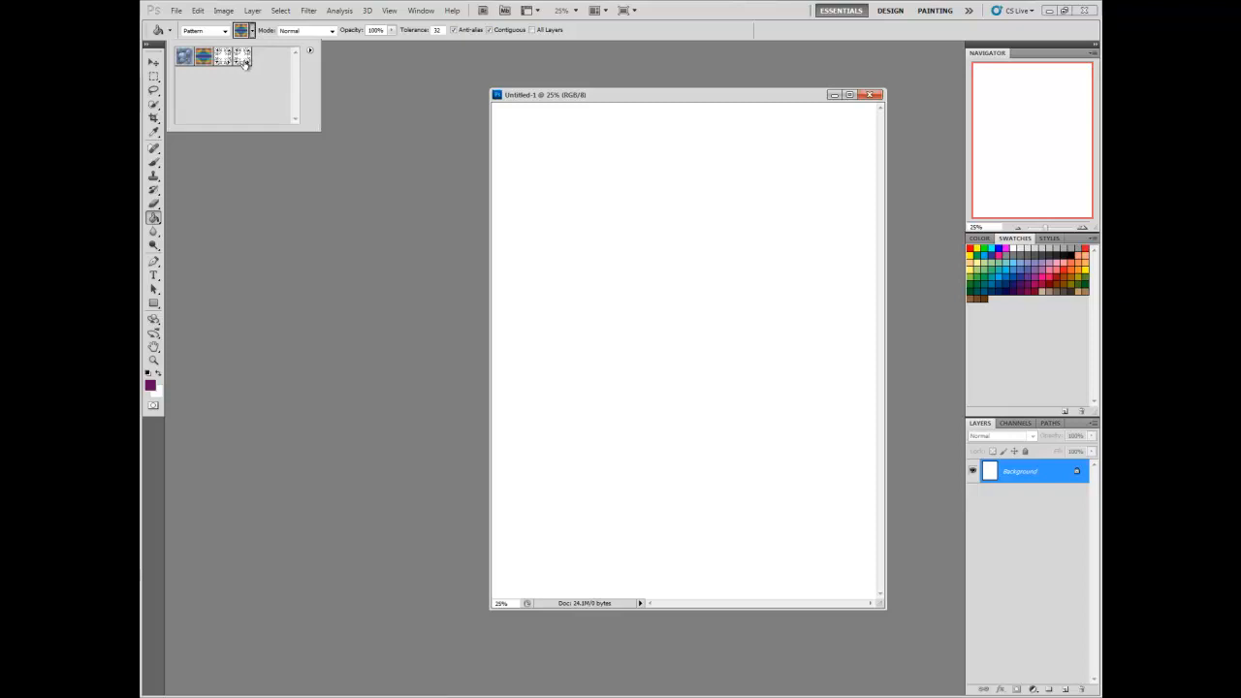
pyautogui.moveTo(543, 93); pyautogui.dragTo(475, 85)
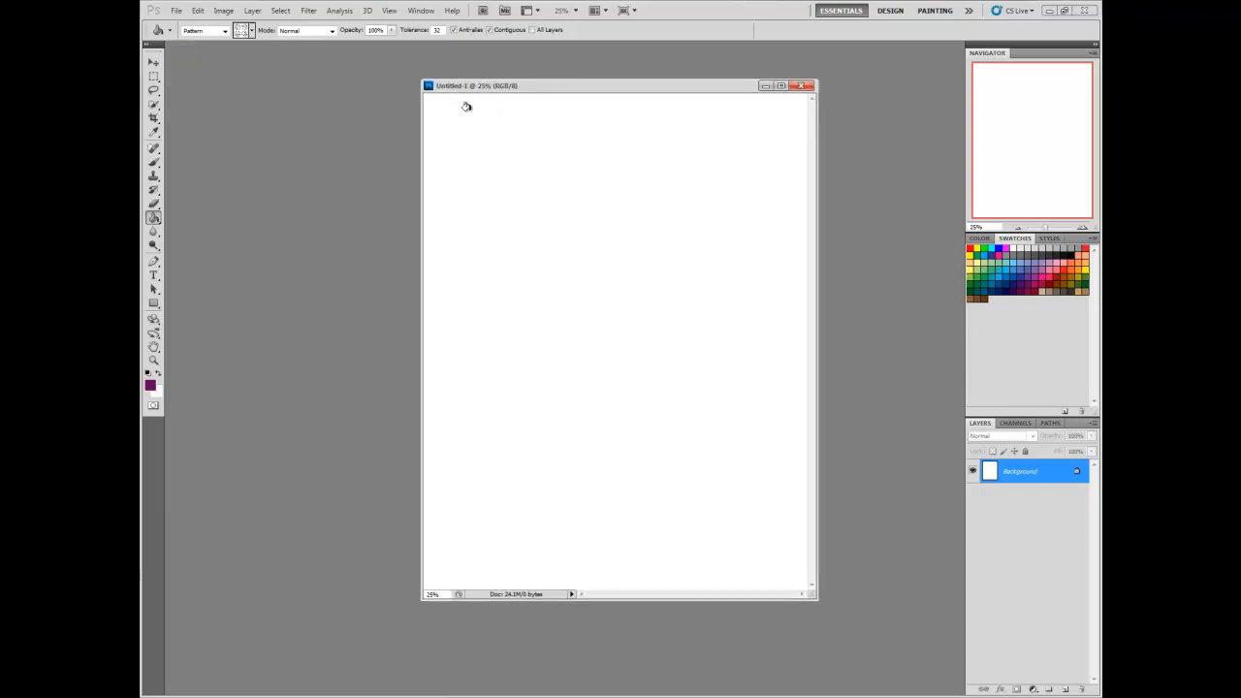
pyautogui.moveTo(520, 147)
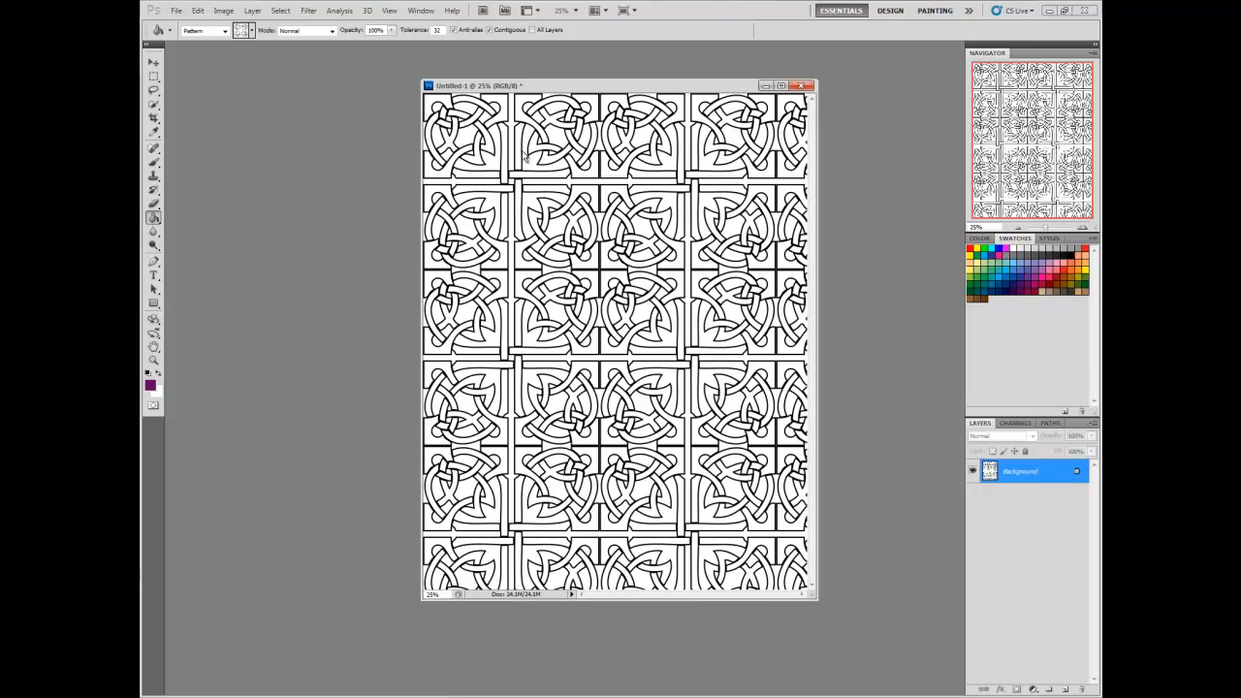
pyautogui.moveTo(702, 206)
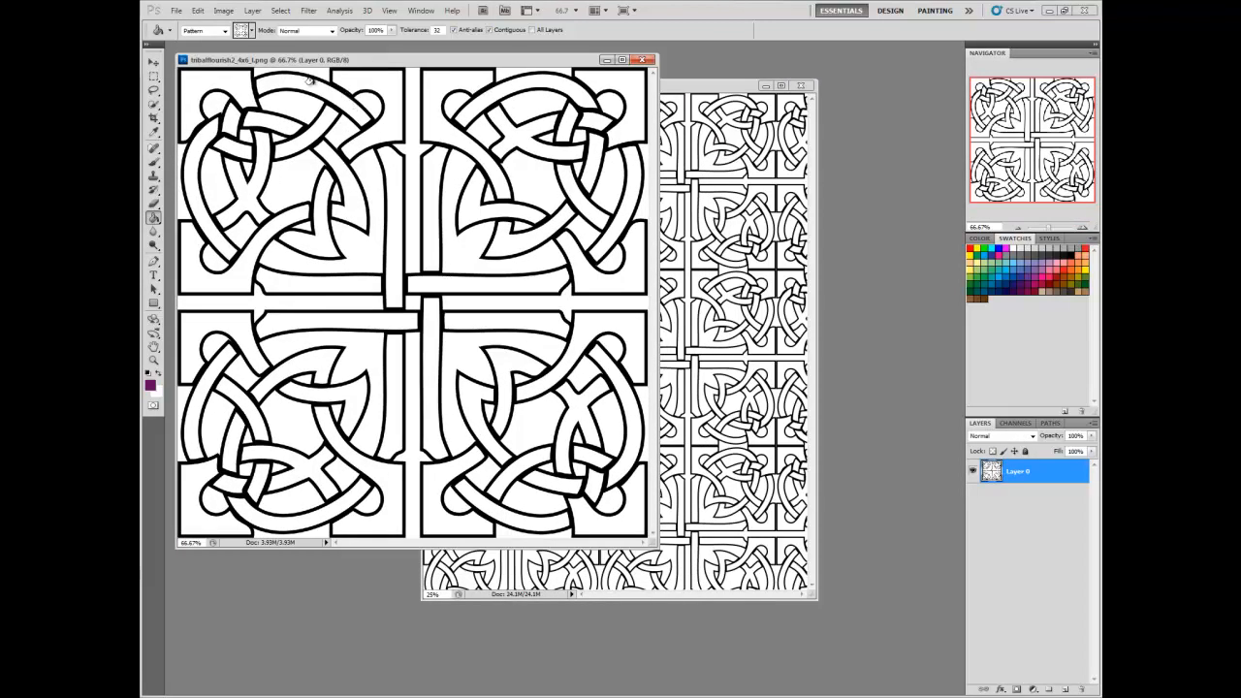
# Resize the flourish tile to 20 percent width in Image Size
pyautogui.click(223, 9)
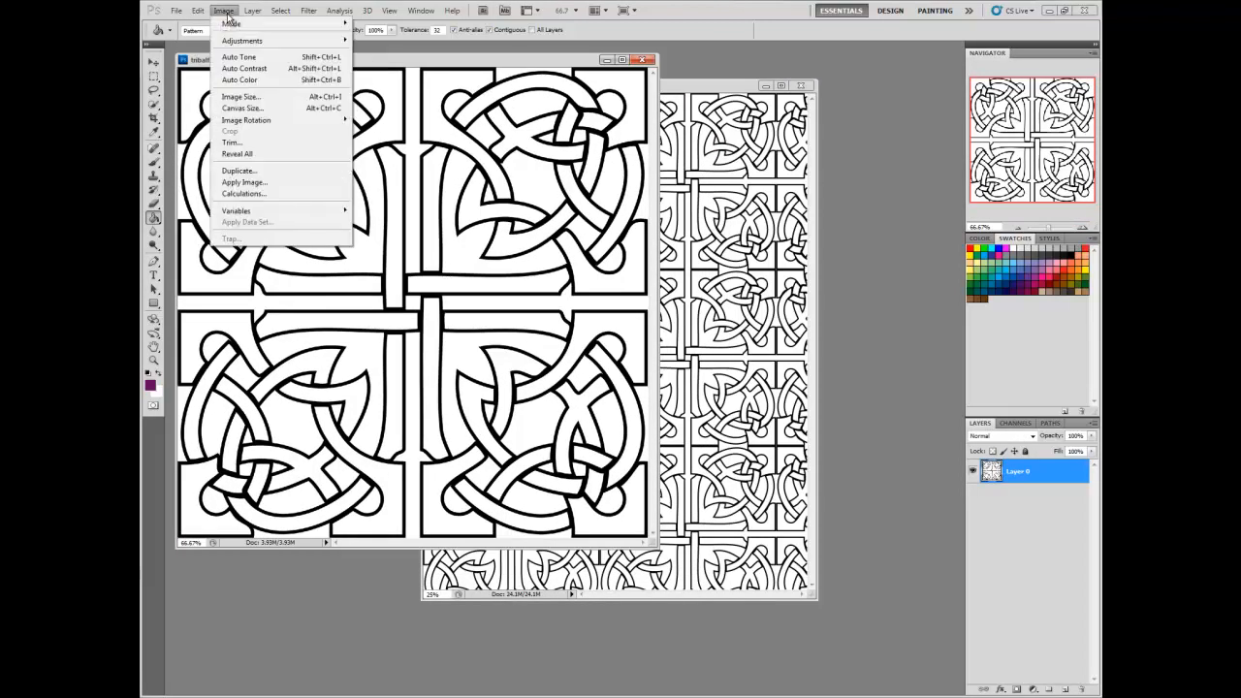
pyautogui.click(241, 97)
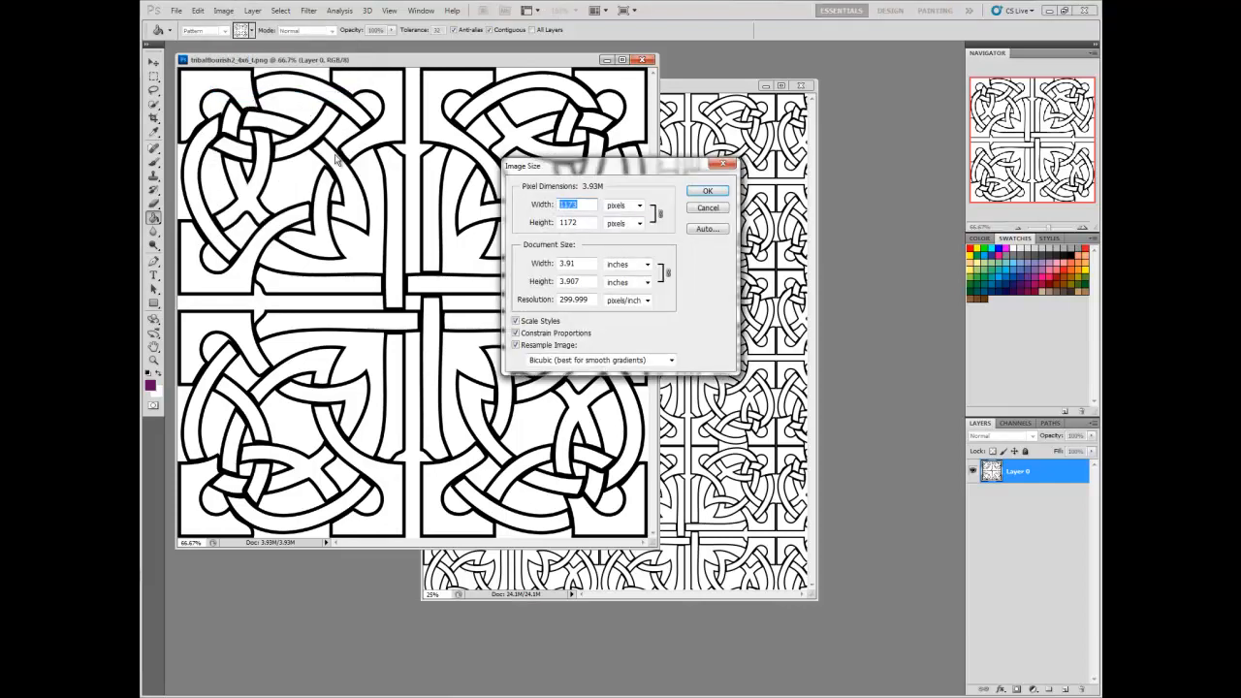
pyautogui.click(638, 203)
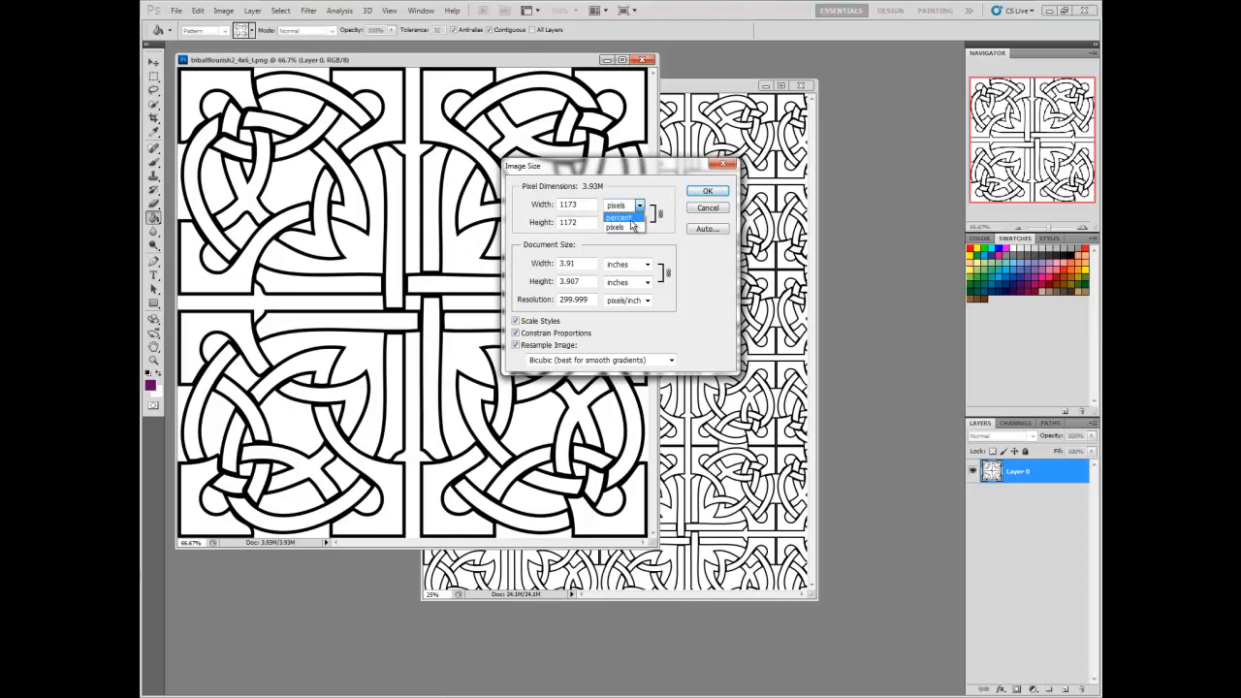
pyautogui.click(638, 205)
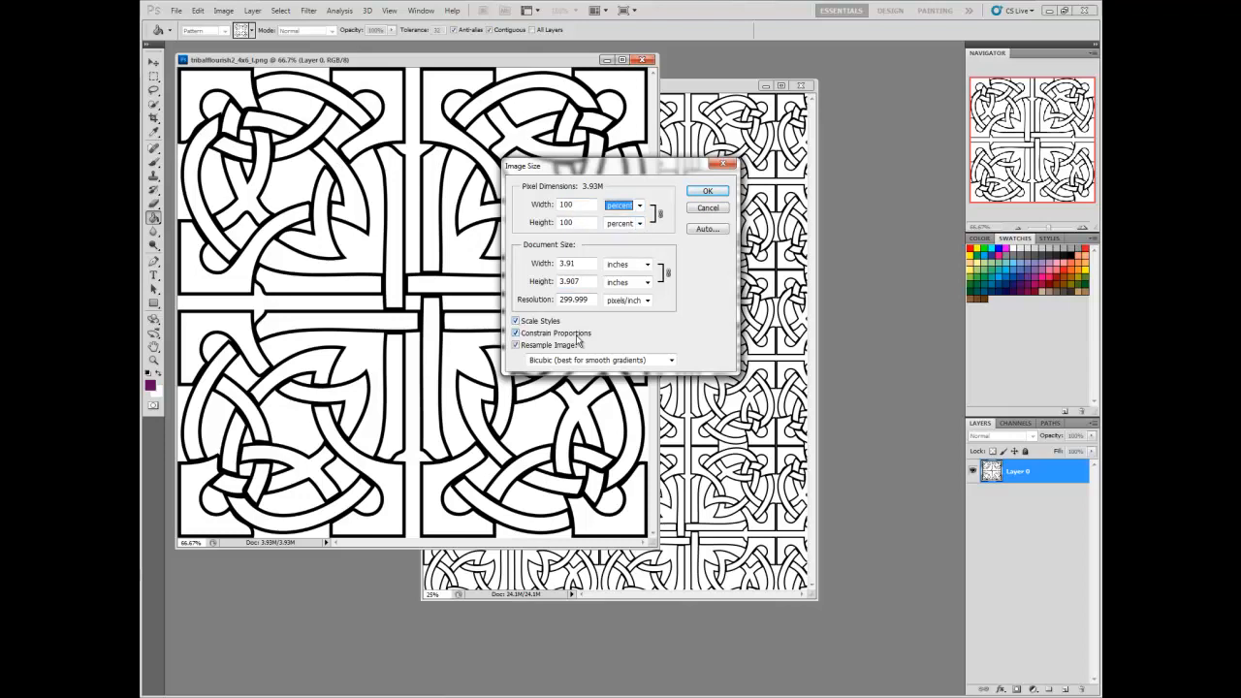
pyautogui.moveTo(581, 349)
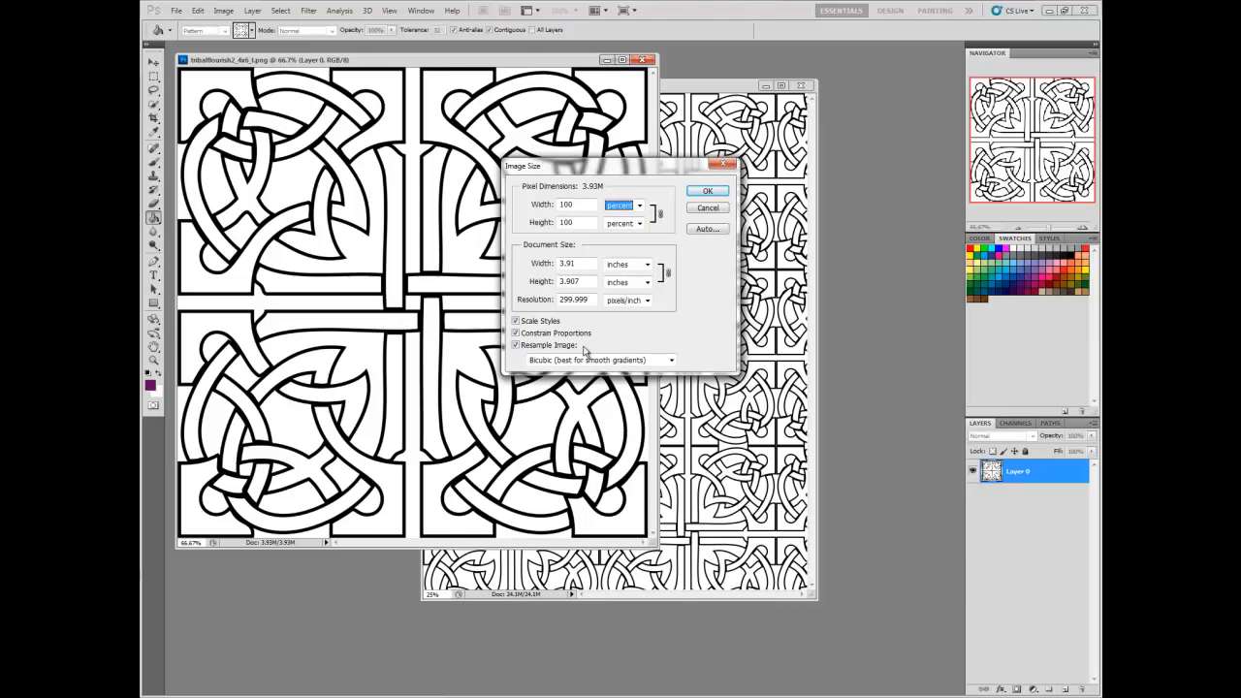
pyautogui.moveTo(578, 291)
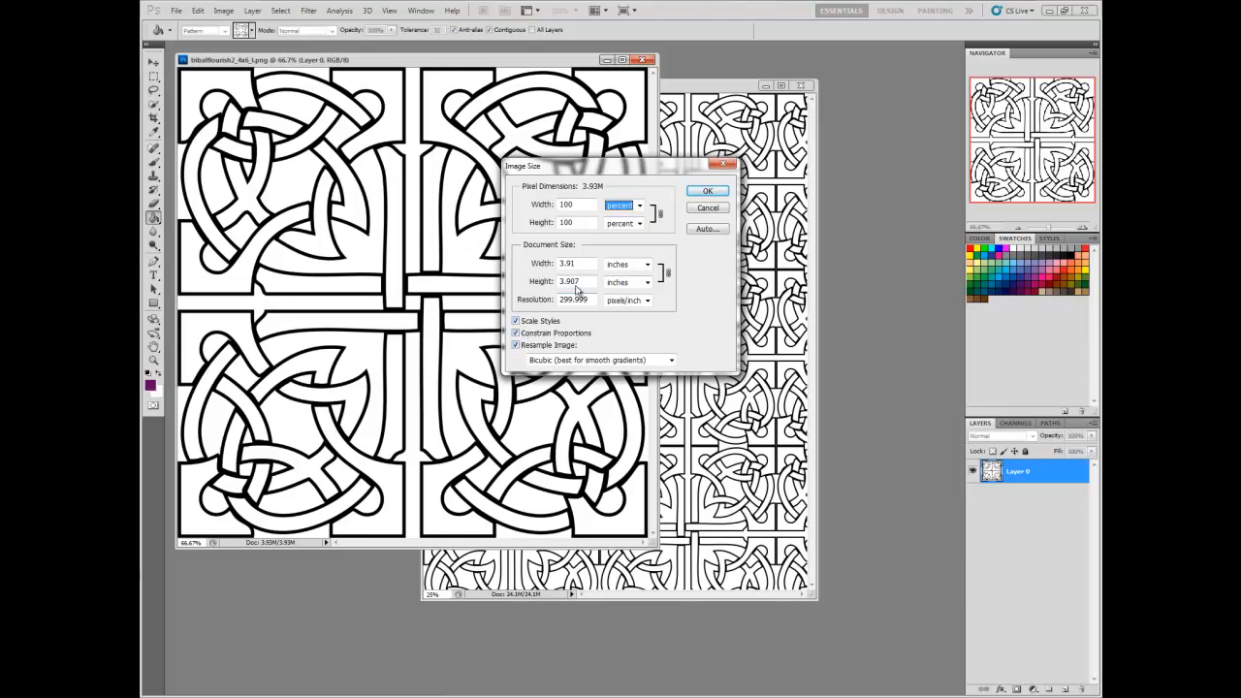
pyautogui.click(578, 204)
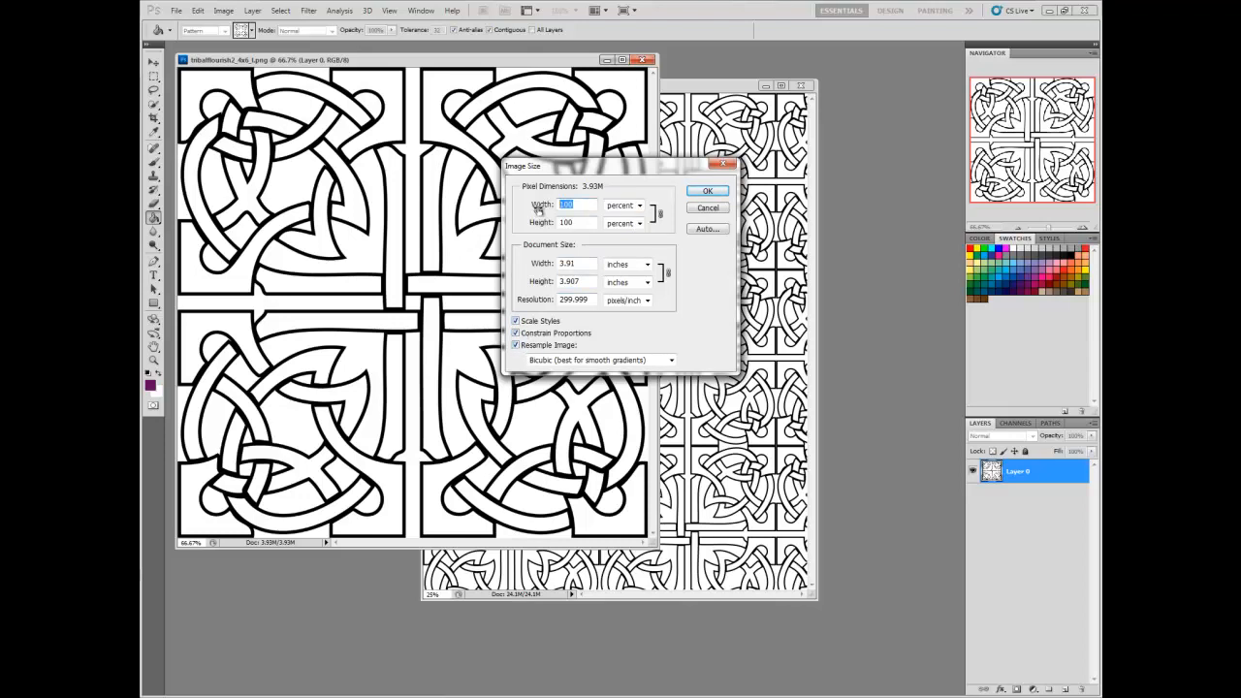
pyautogui.moveTo(566, 205)
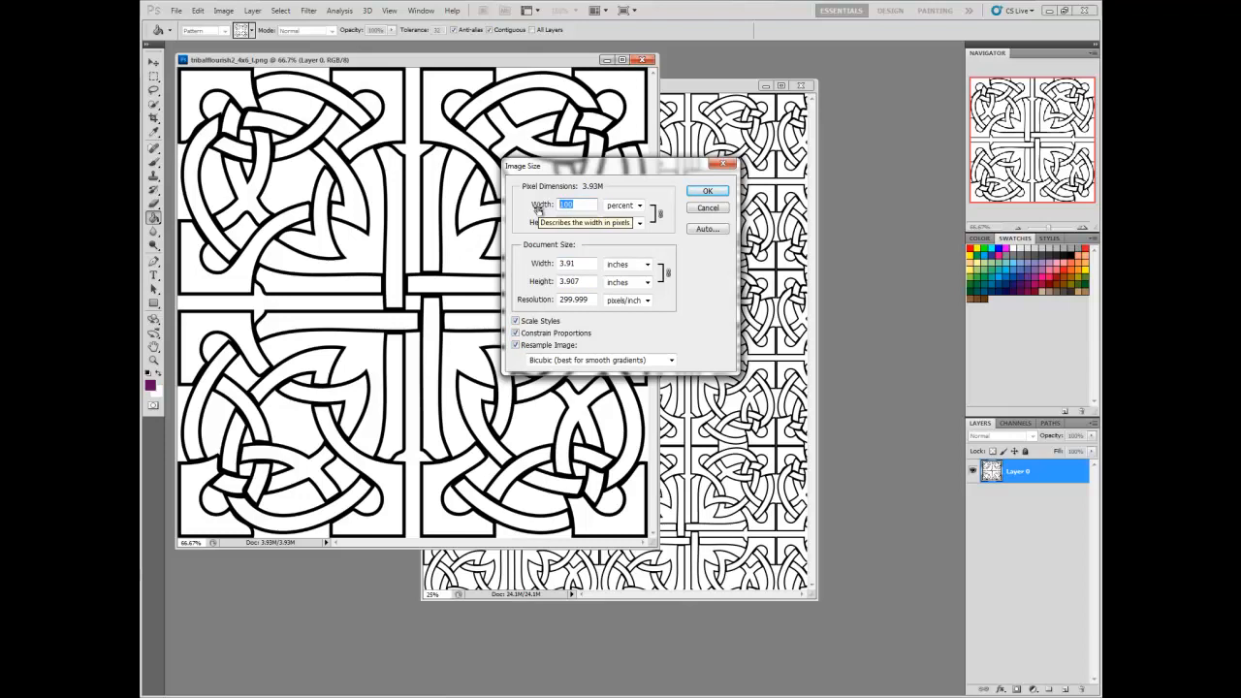
pyautogui.write('20')
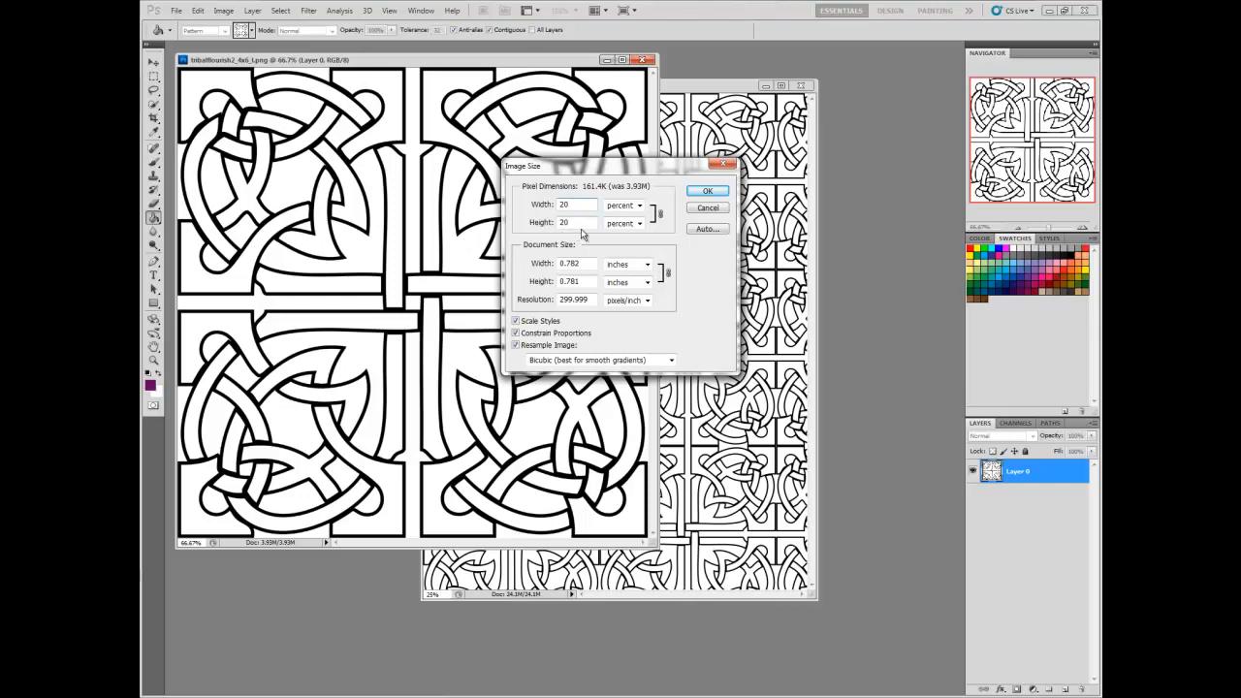
pyautogui.click(706, 190)
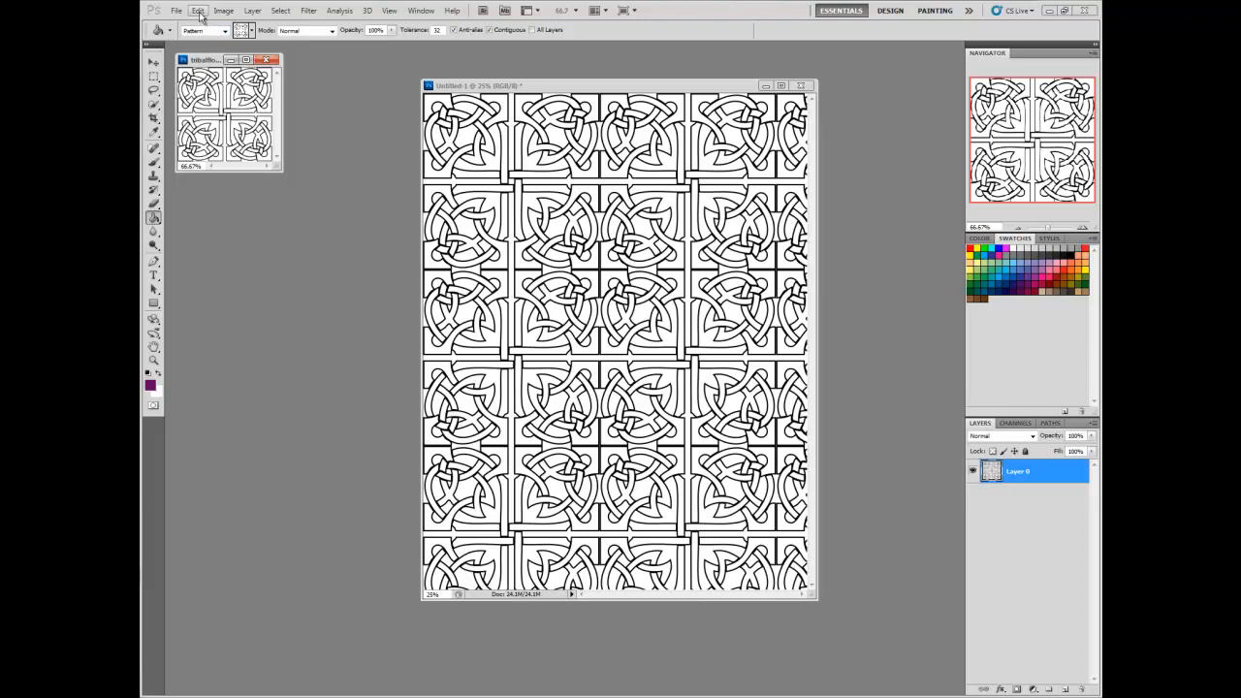
# Define the shrunken knot tile as another flourish pattern
pyautogui.click(198, 12)
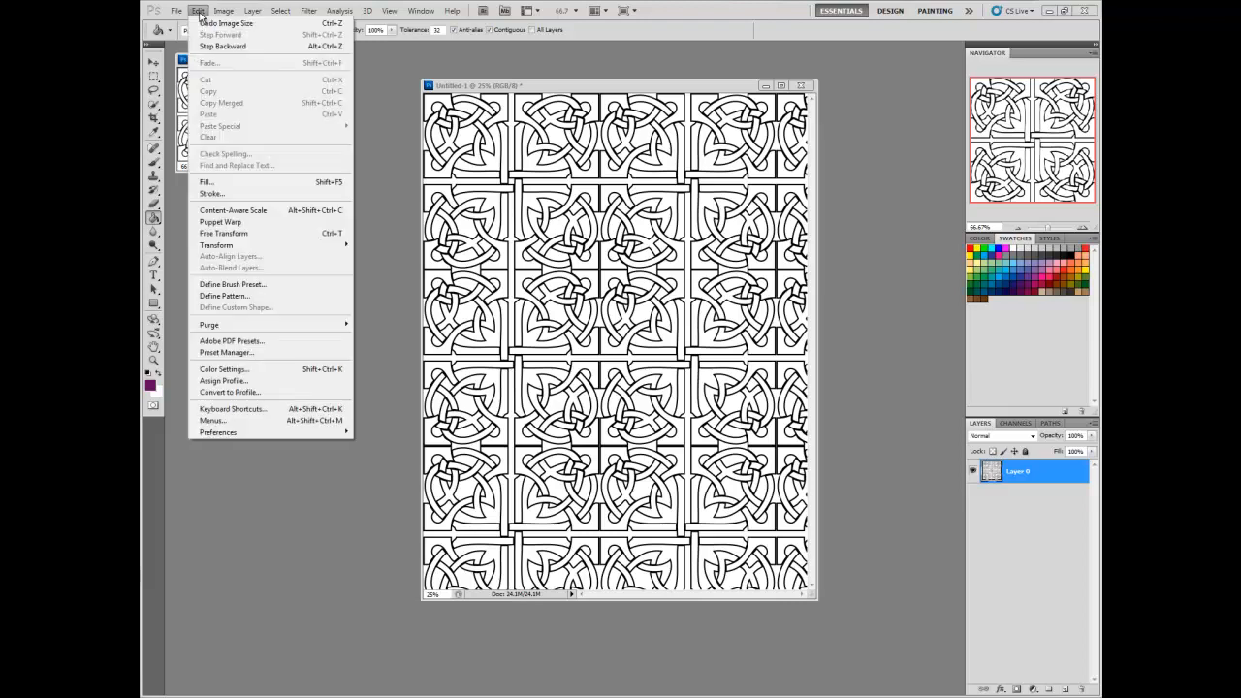
pyautogui.click(225, 295)
pyautogui.write('flourish2')
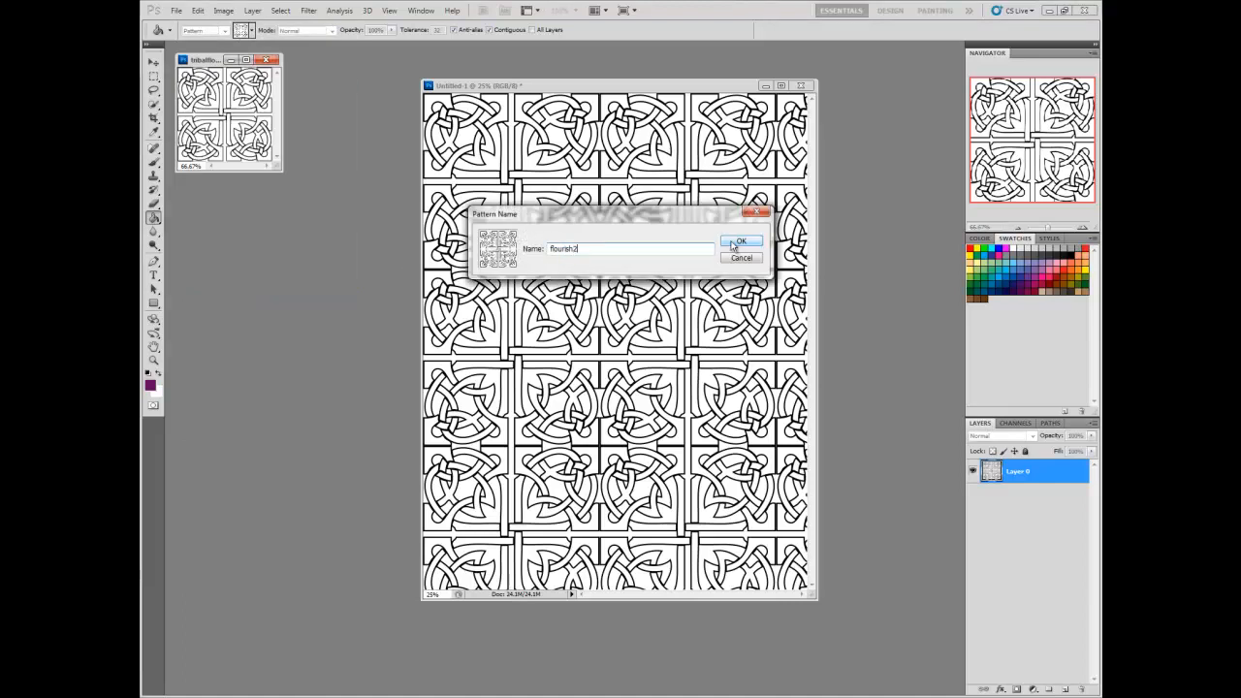
pyautogui.click(740, 241)
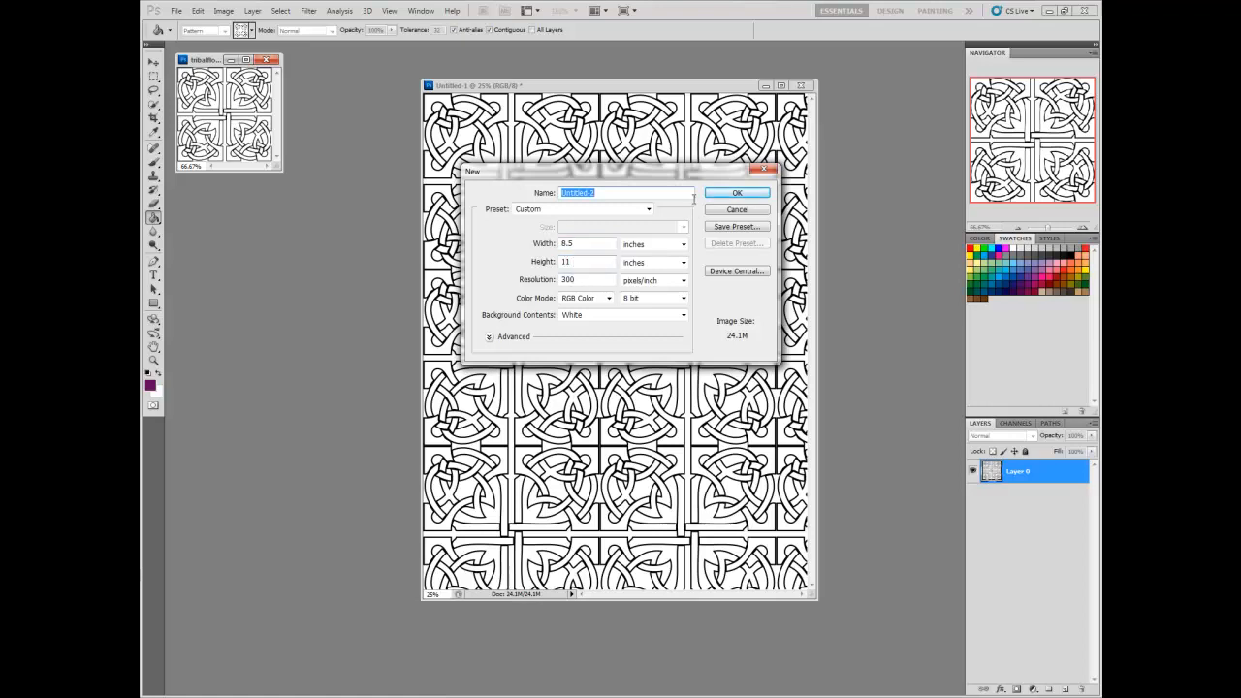
# Create a second 8.5 × 11 inch page and pour the small flourish pattern over it
pyautogui.click(737, 192)
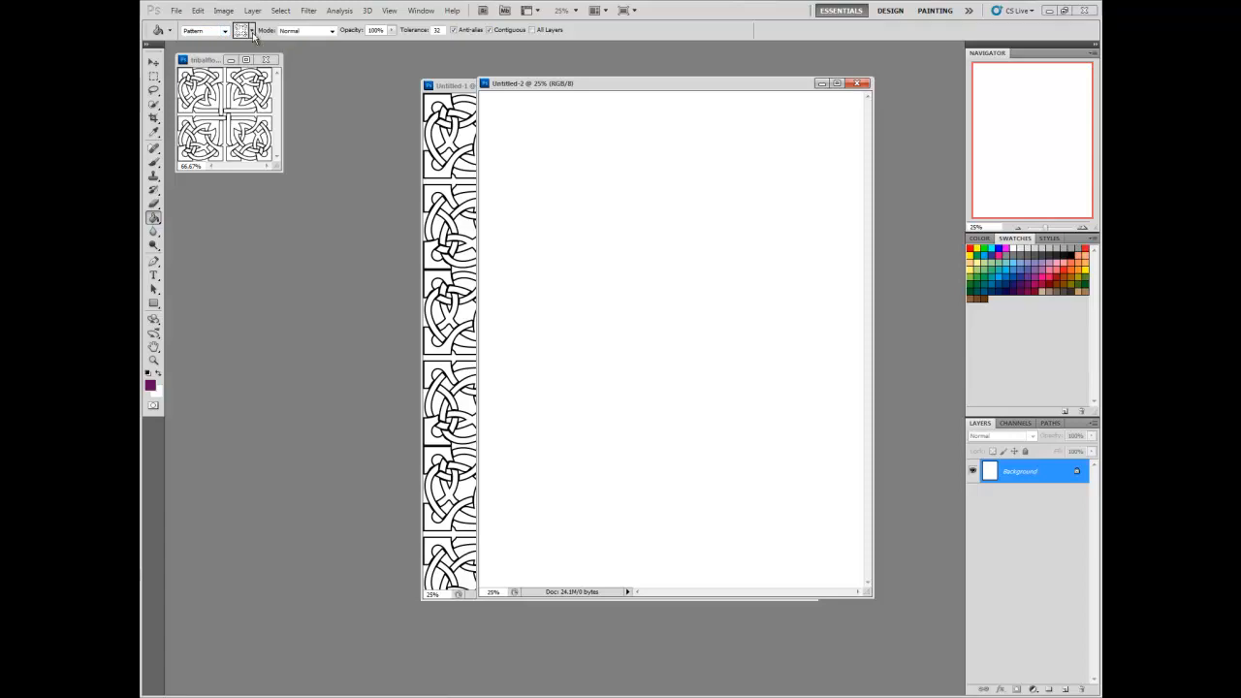
pyautogui.click(244, 31)
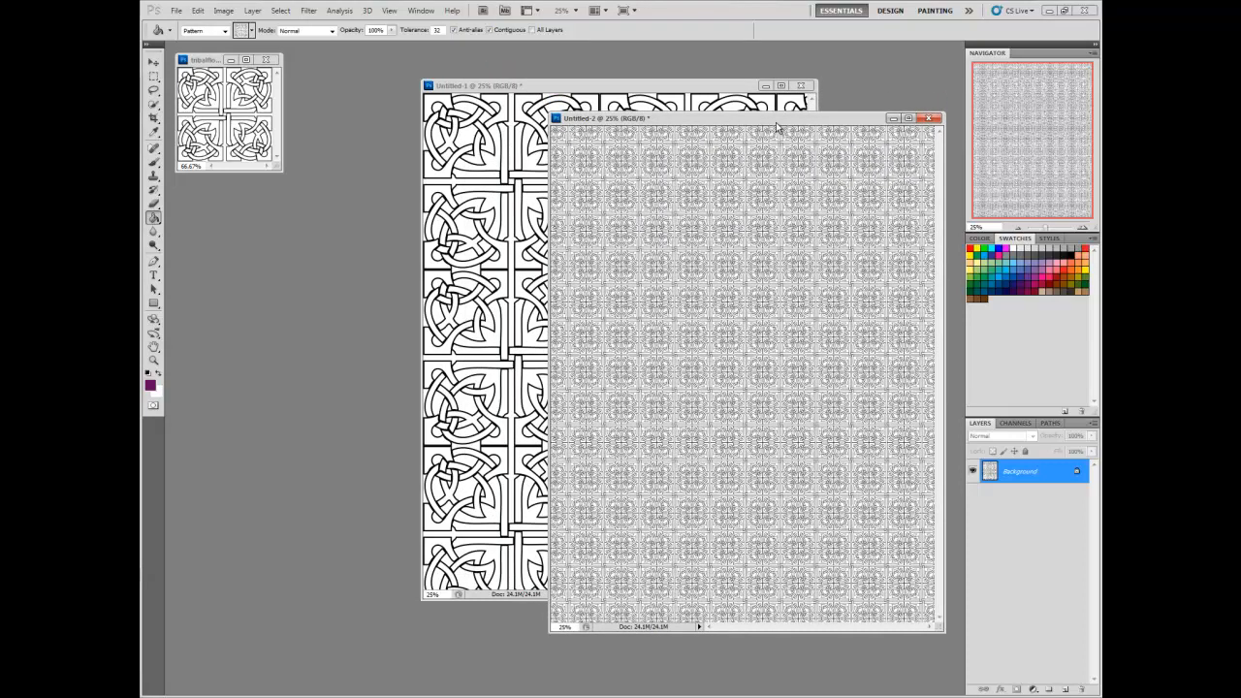
pyautogui.moveTo(776, 124)
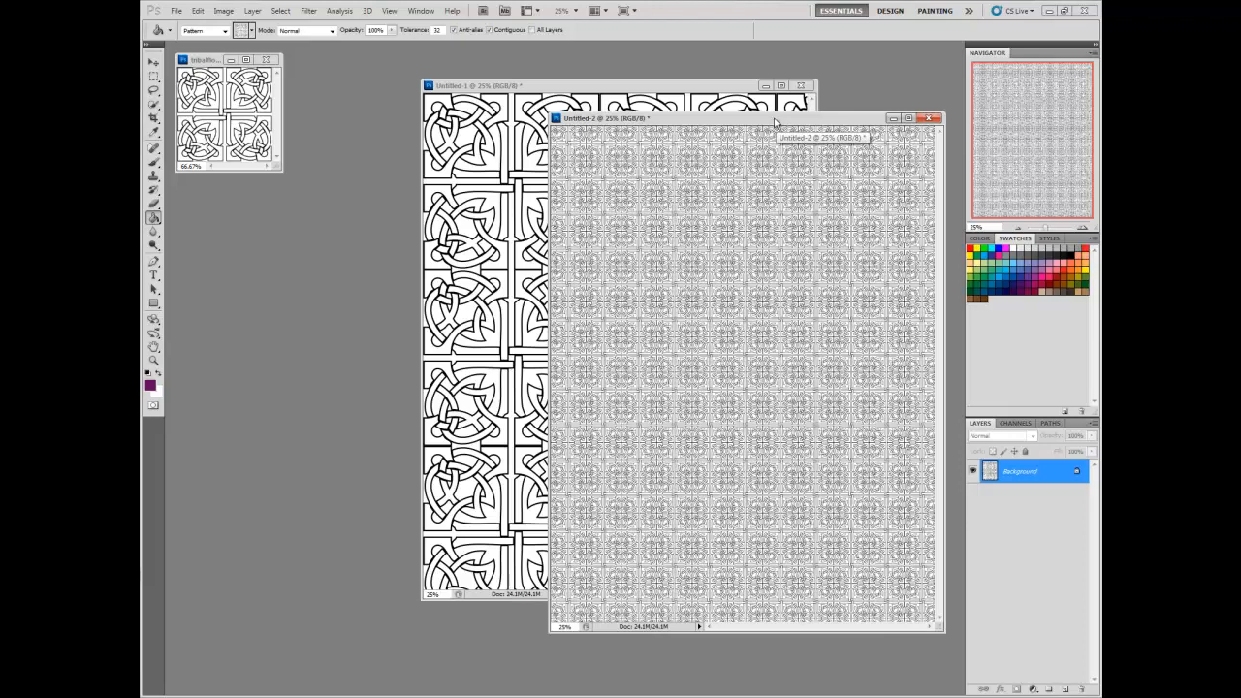
pyautogui.moveTo(373, 260)
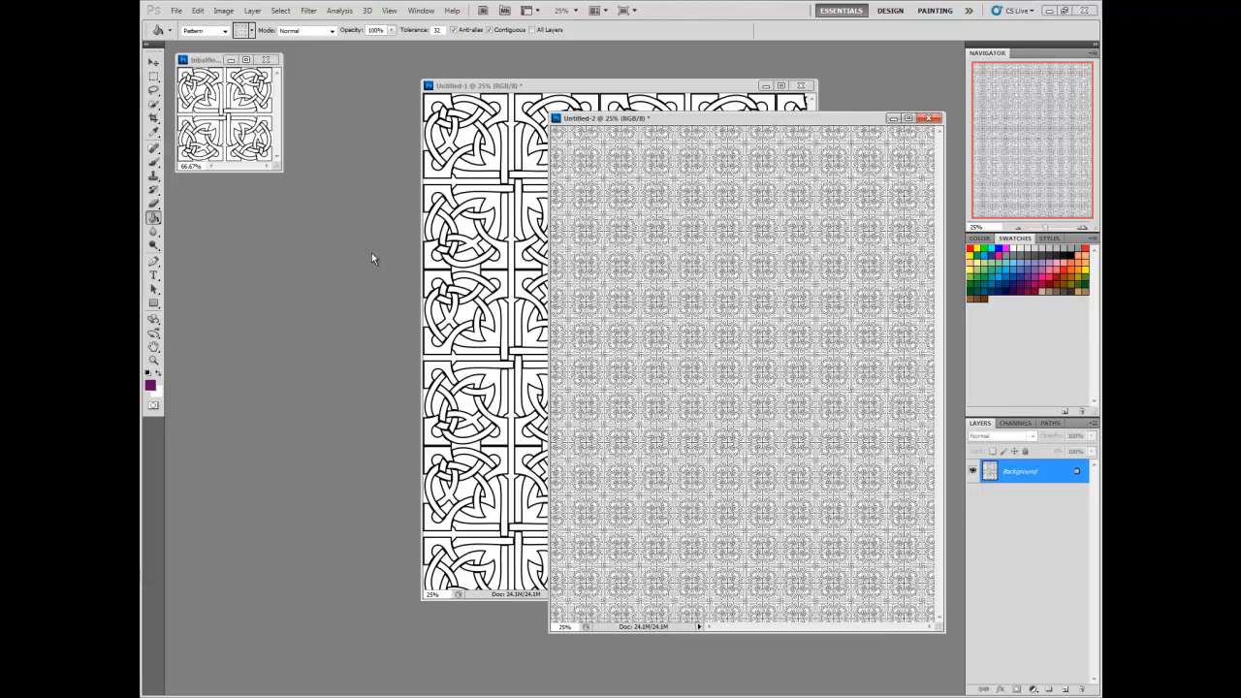
pyautogui.moveTo(396, 254)
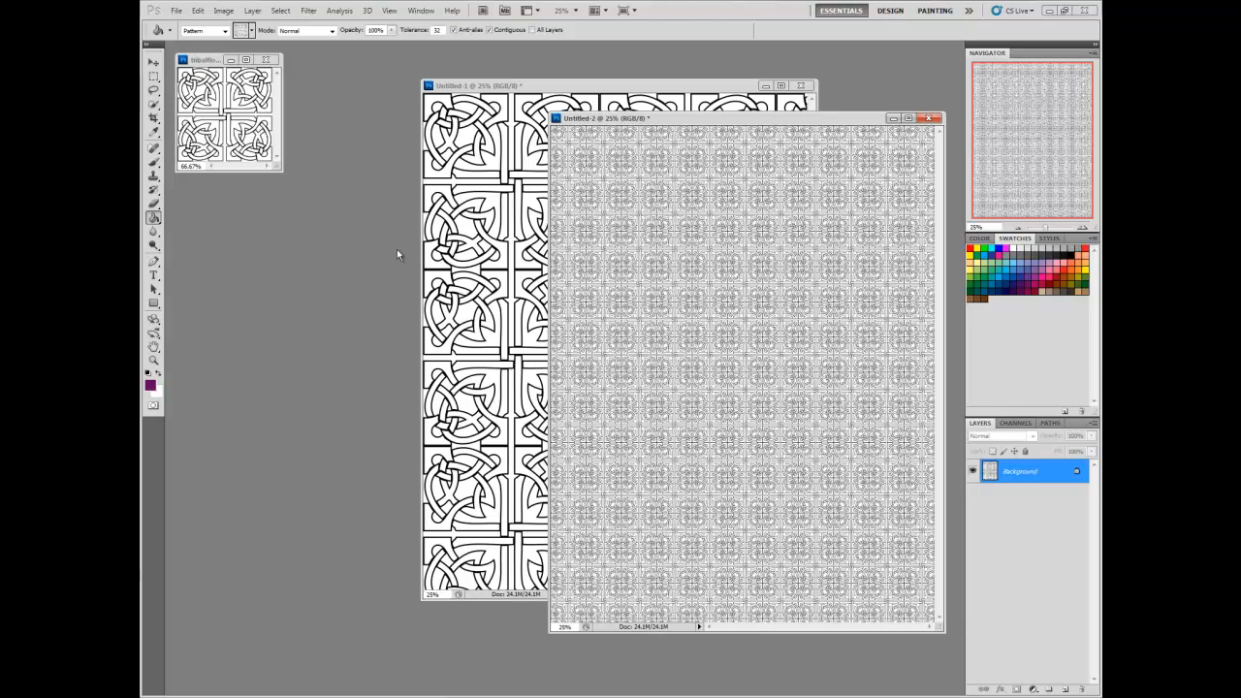
# Bring pattern.psd forward and define the orange word collage as a pattern
pyautogui.click(176, 10)
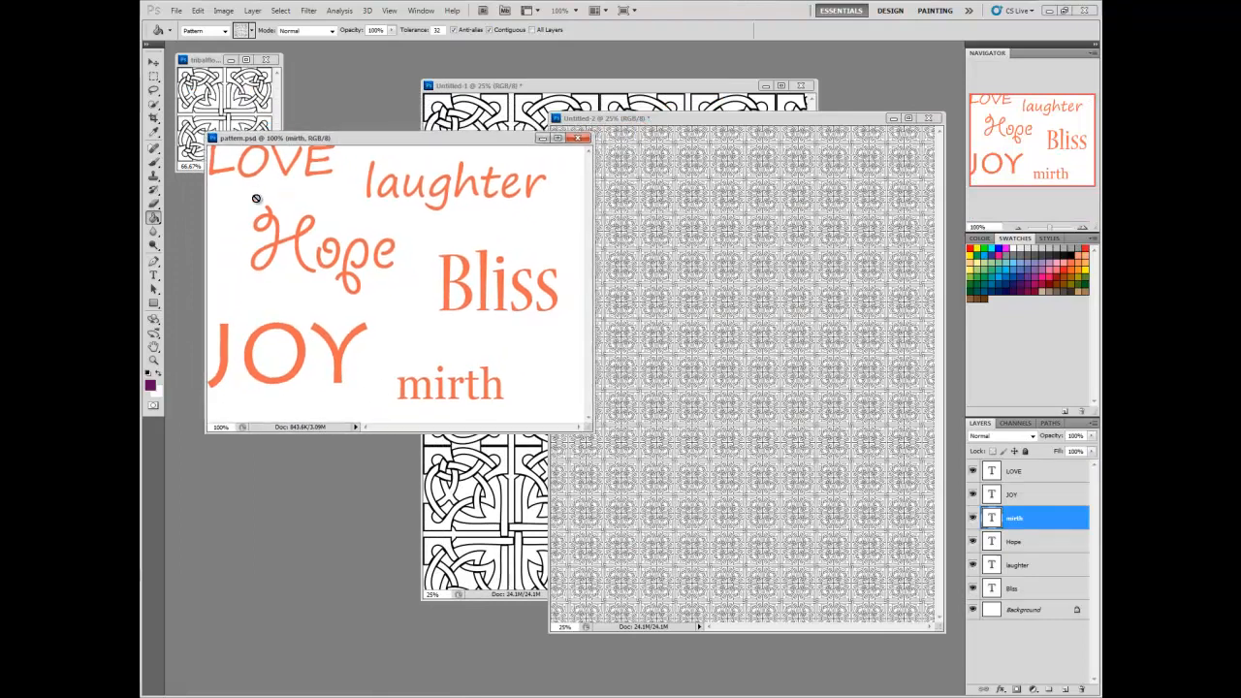
pyautogui.moveTo(254, 183)
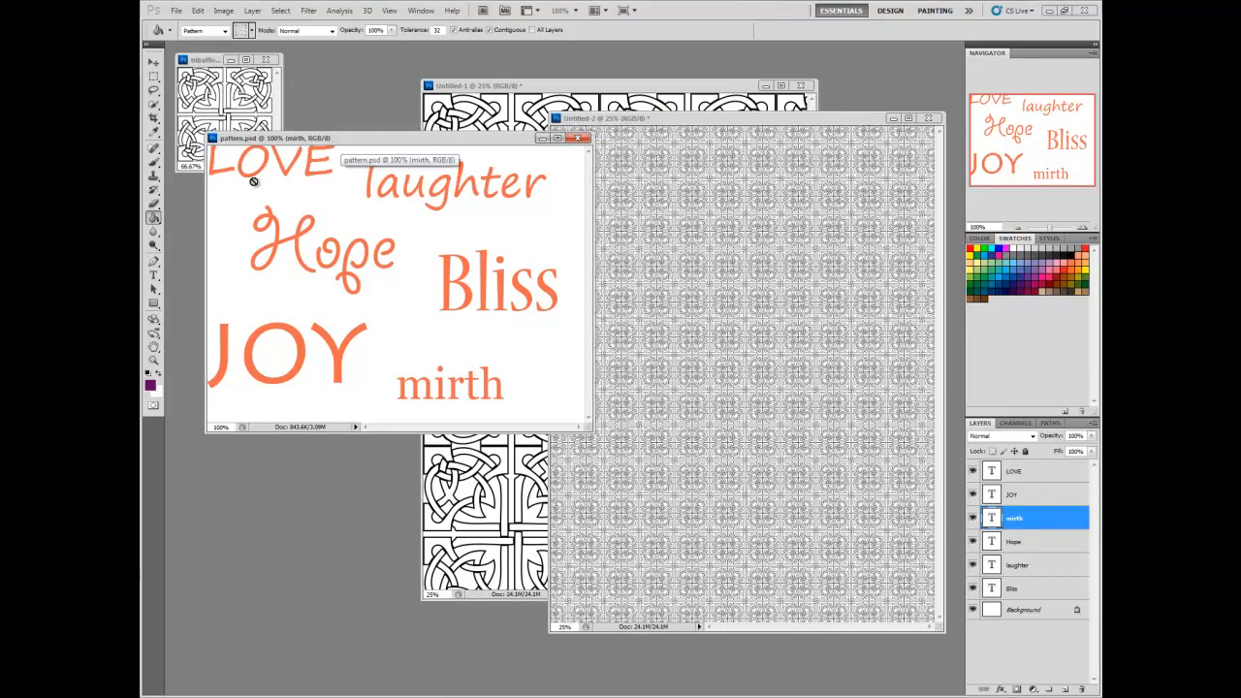
pyautogui.moveTo(272, 171)
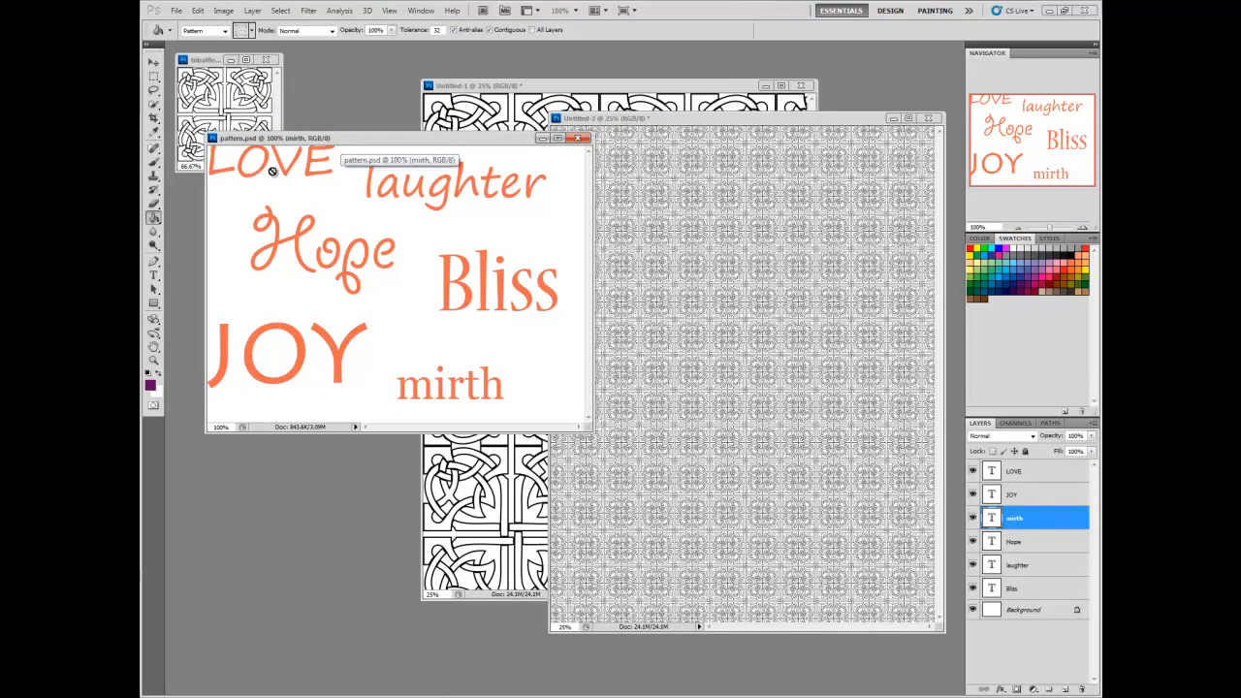
pyautogui.moveTo(295, 151)
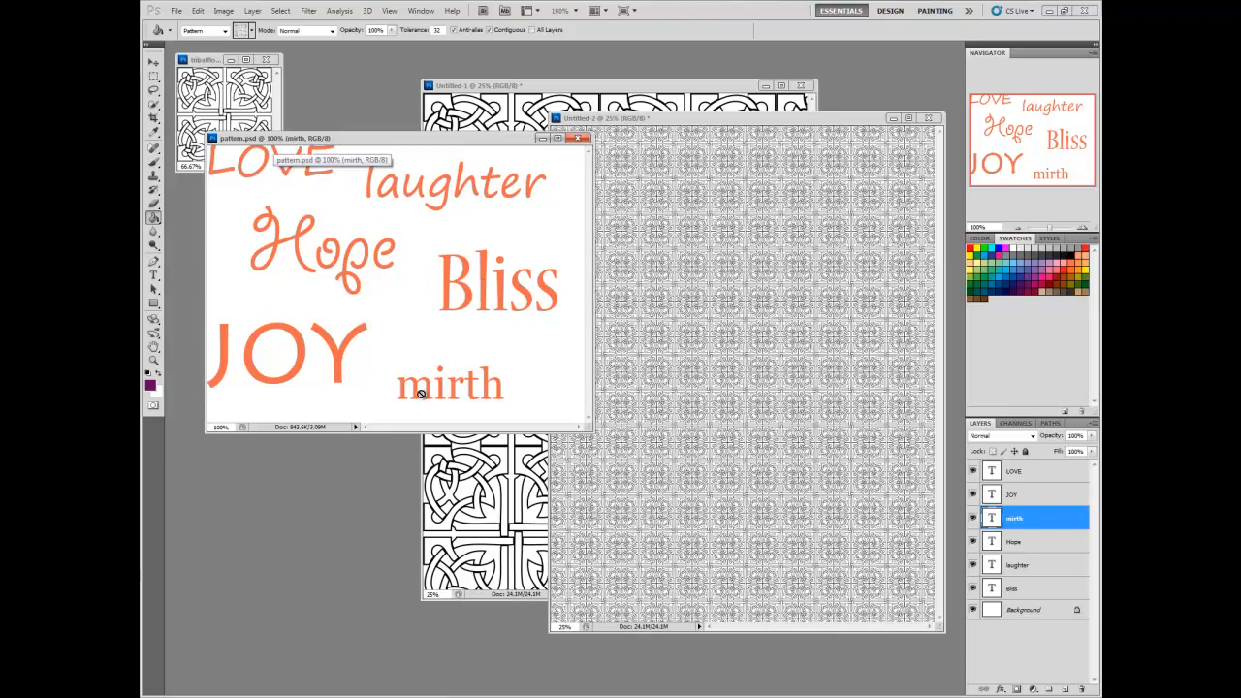
pyautogui.click(197, 11)
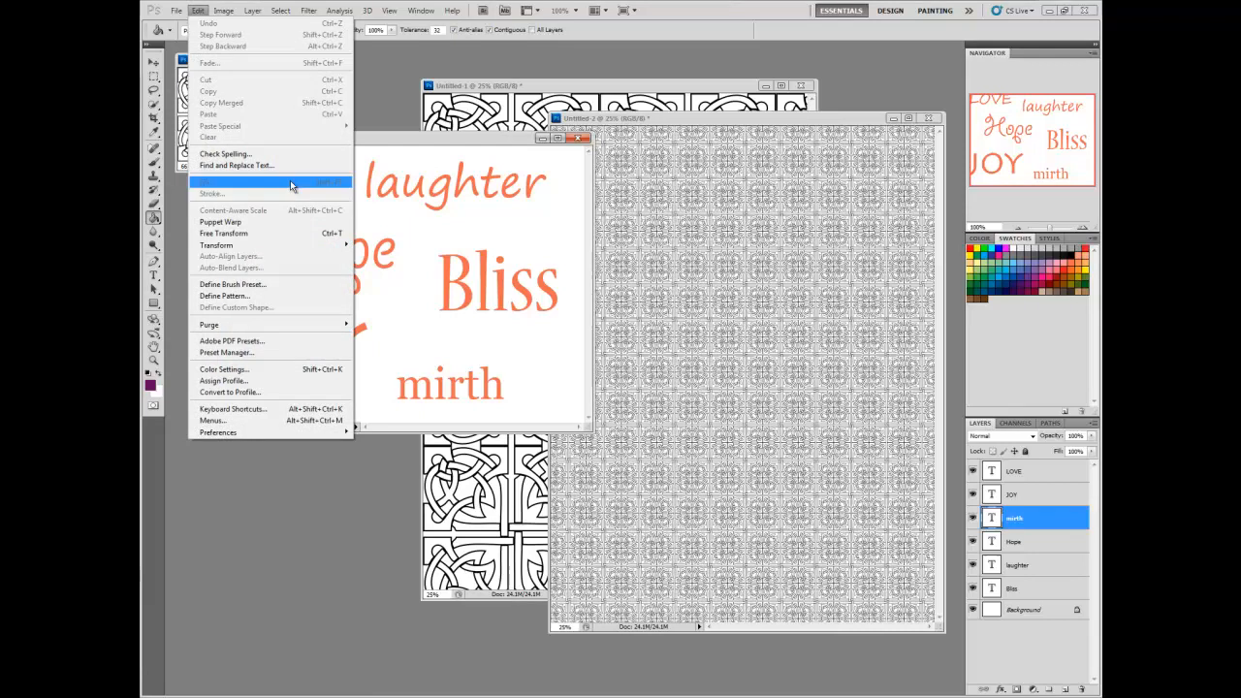
pyautogui.click(225, 295)
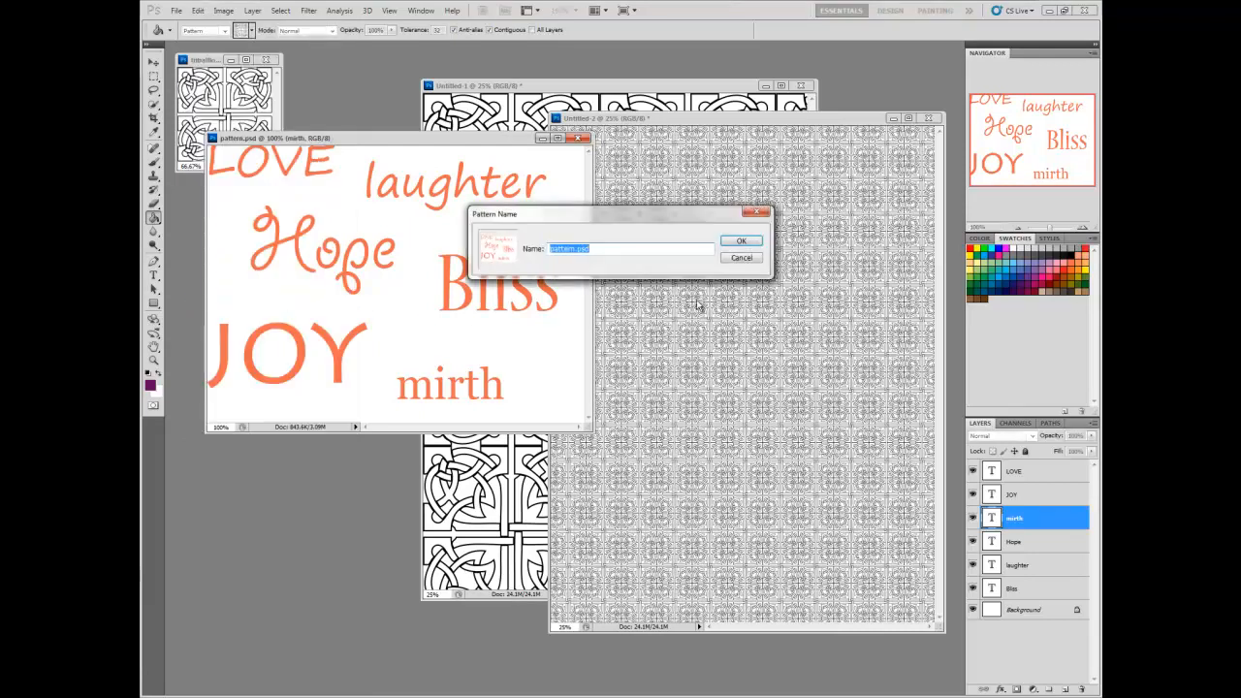
pyautogui.write('te')
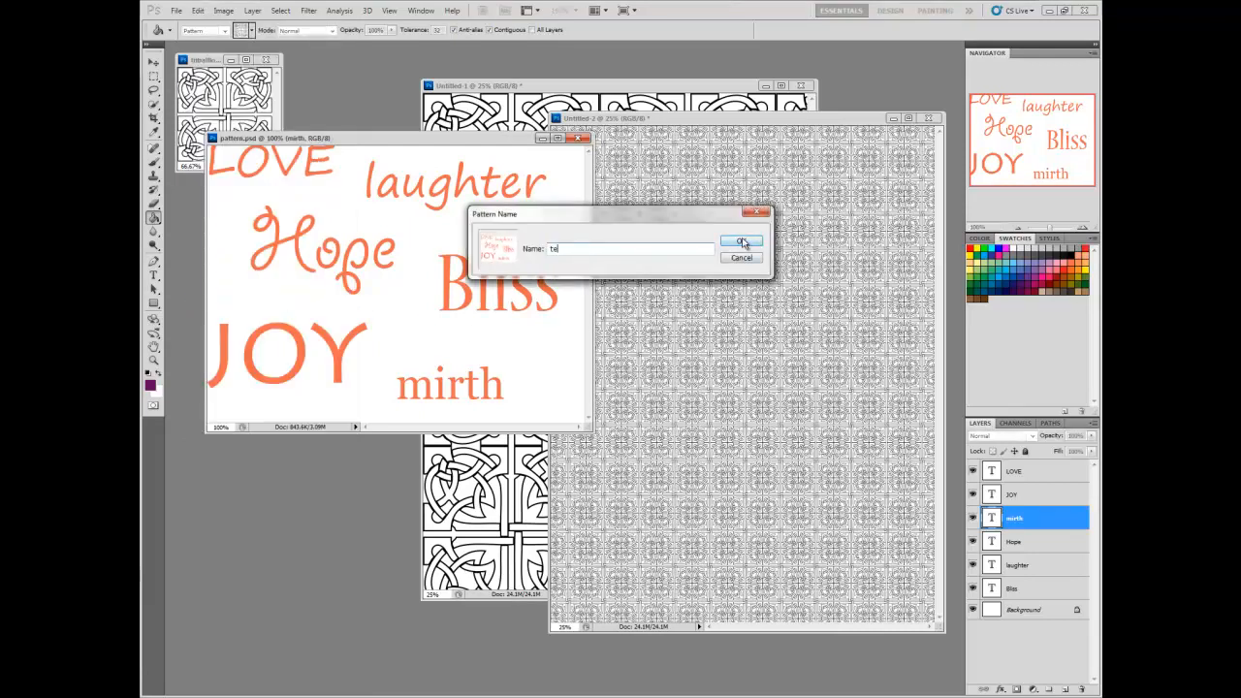
pyautogui.click(741, 242)
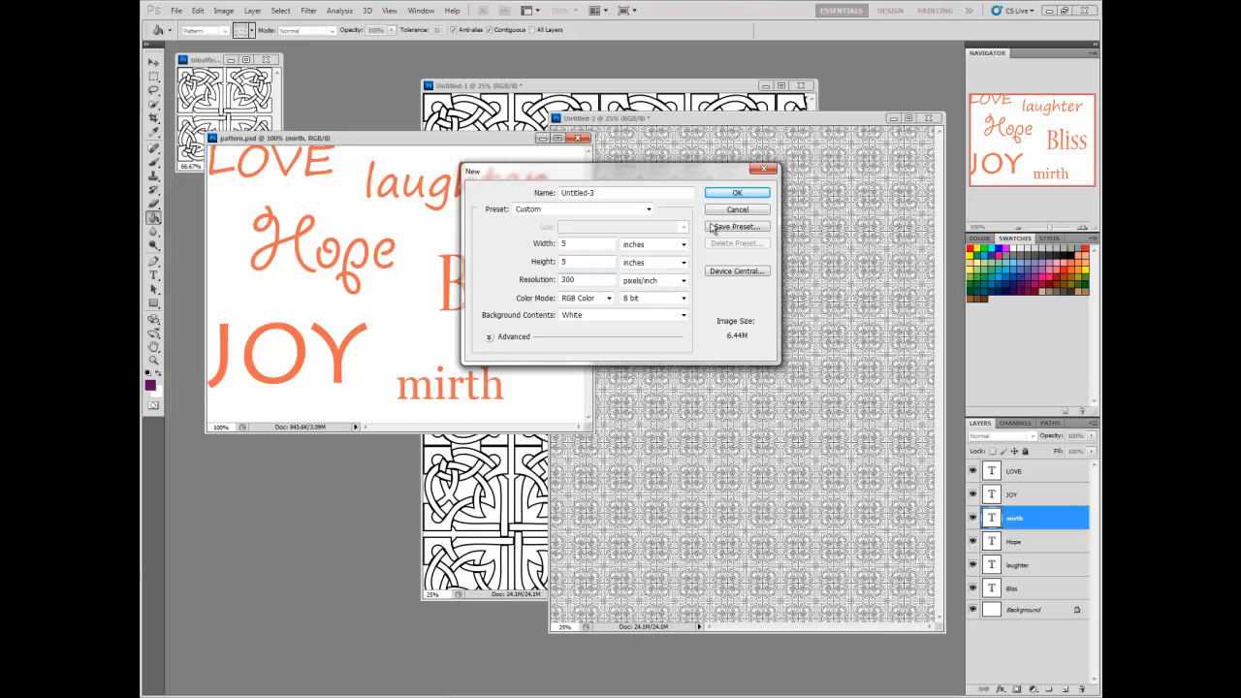
# Create the new 5 × 5 inch page at 300 ppi for the word pattern
pyautogui.click(737, 192)
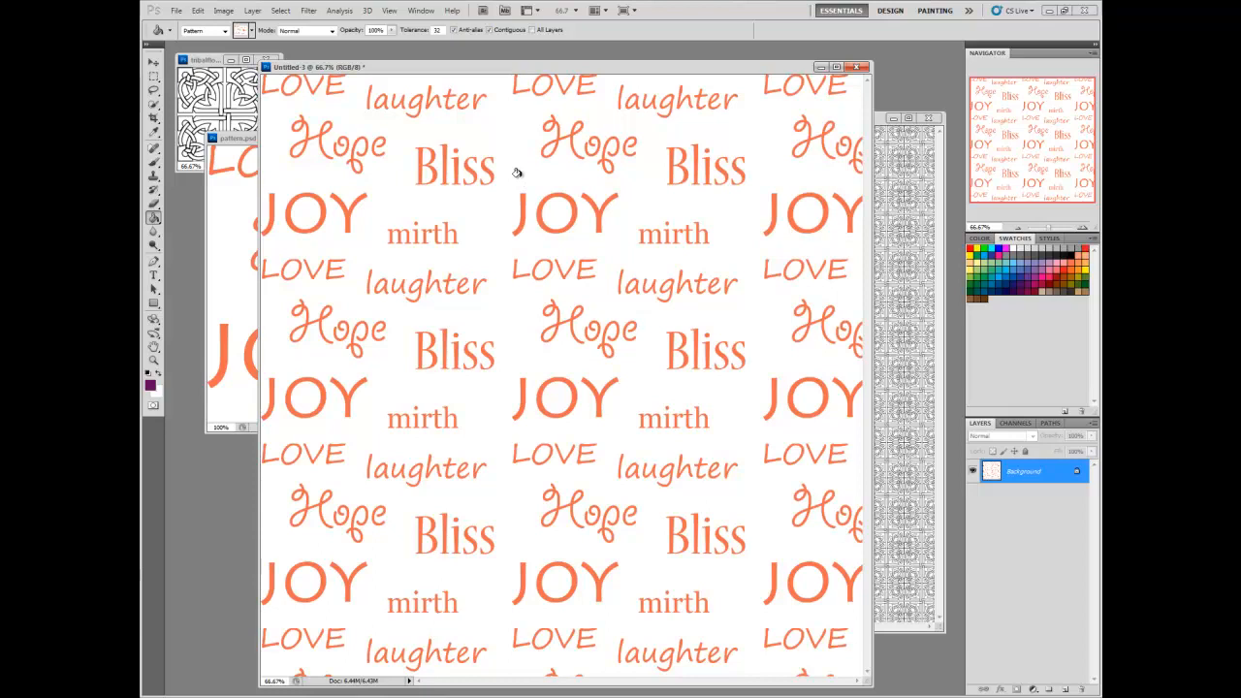
pyautogui.moveTo(844, 109)
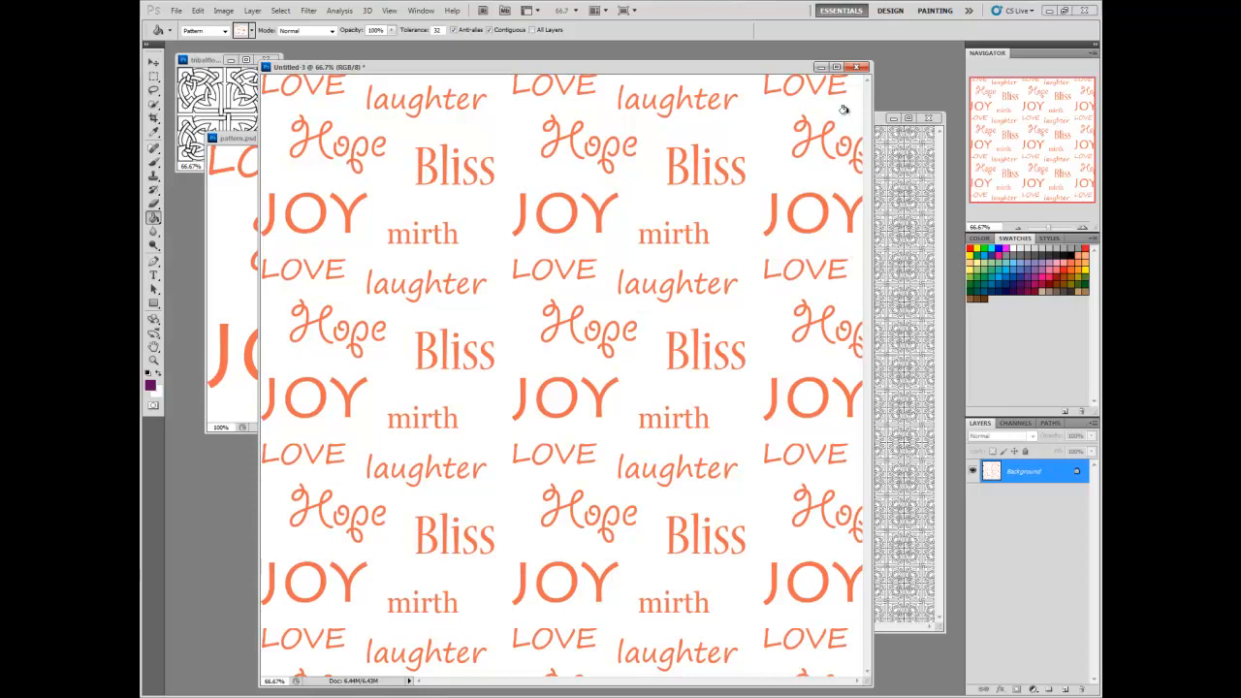
pyautogui.moveTo(922, 411)
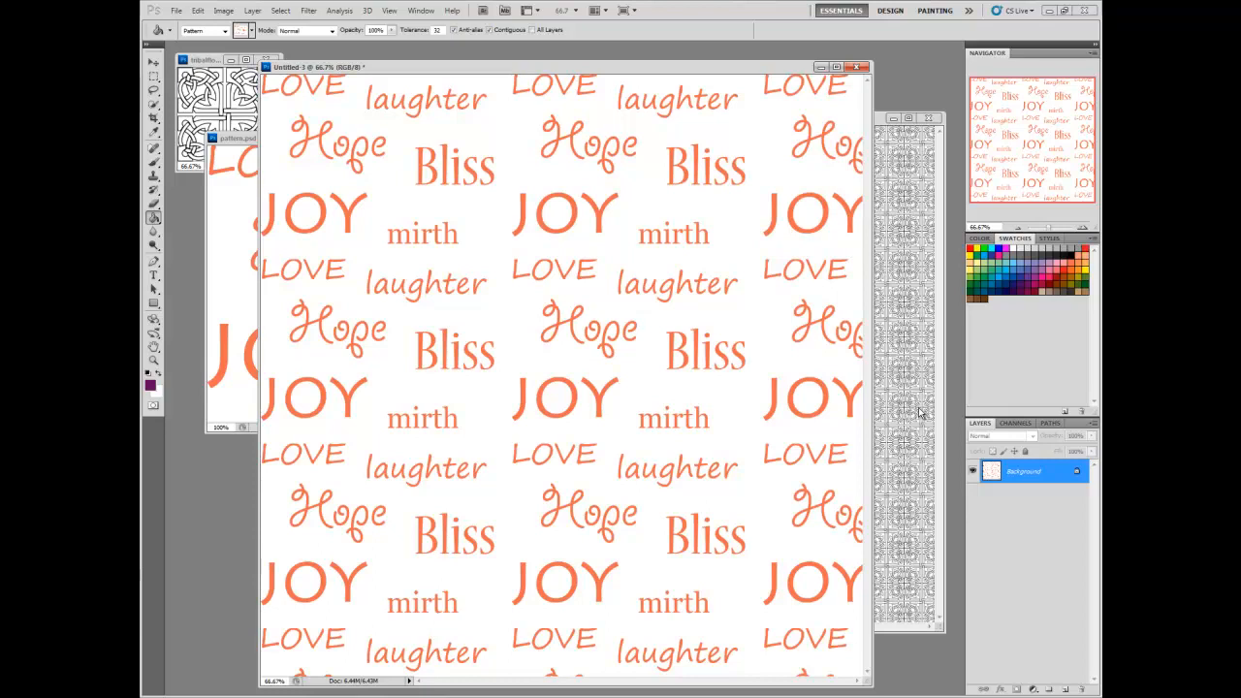